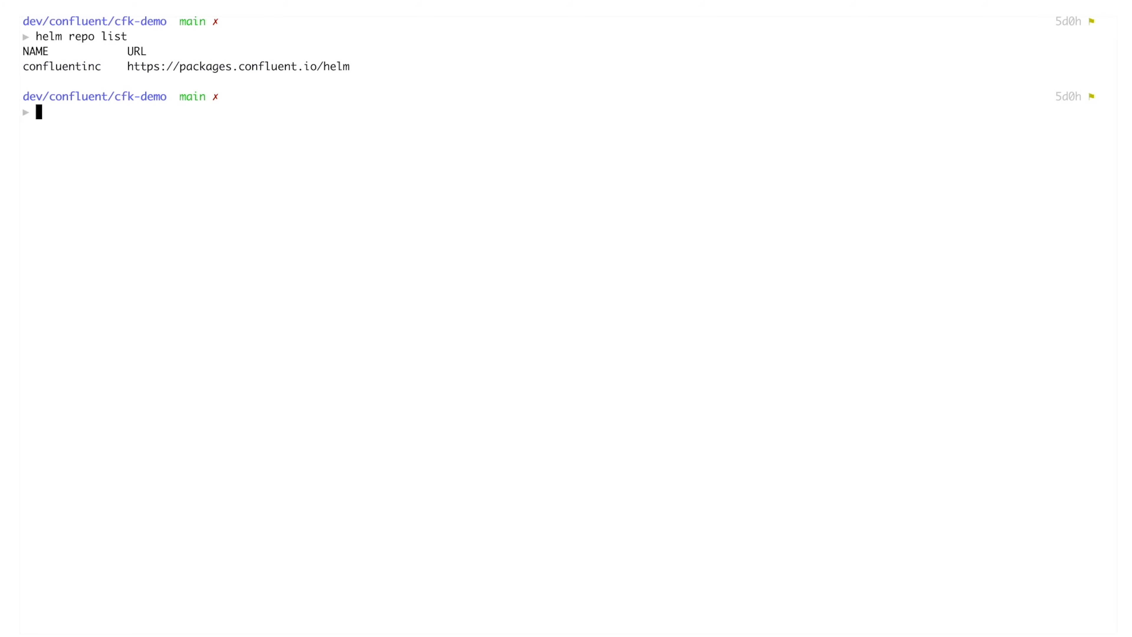
# Install the Confluent for Kubernetes operator via helm into the confluent namespace and check the registered CRDs.
pyautogui.write('helm upgrade --install operator confluentinc/confluent-for-kubernetes --namespace confluent')
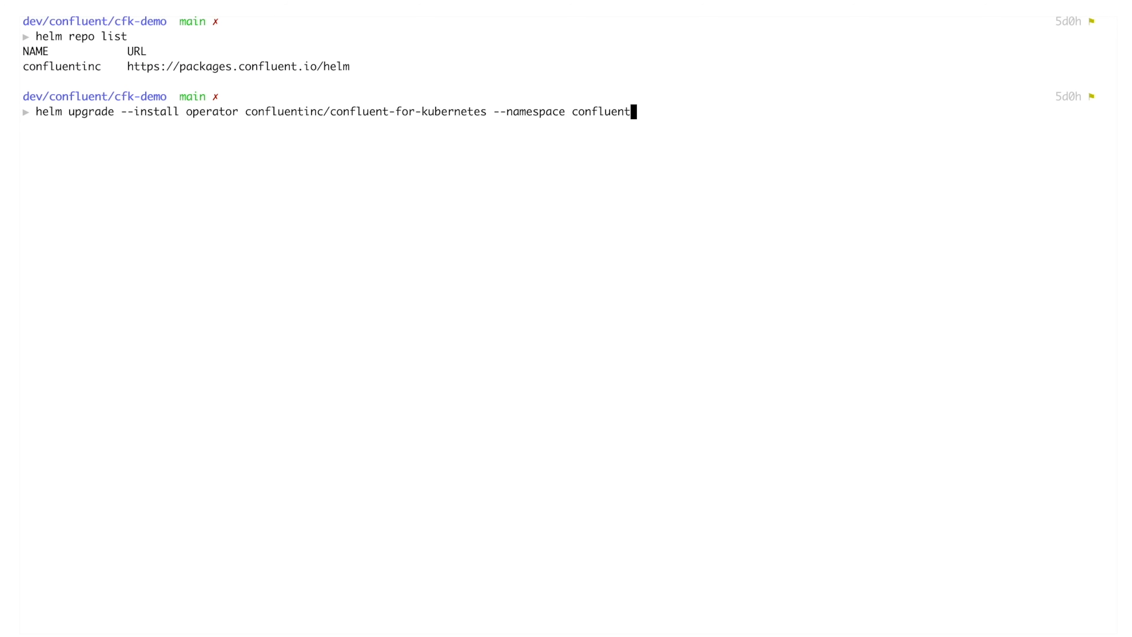
pyautogui.press('Return')
pyautogui.write('kubectl get crds | grep confluent')
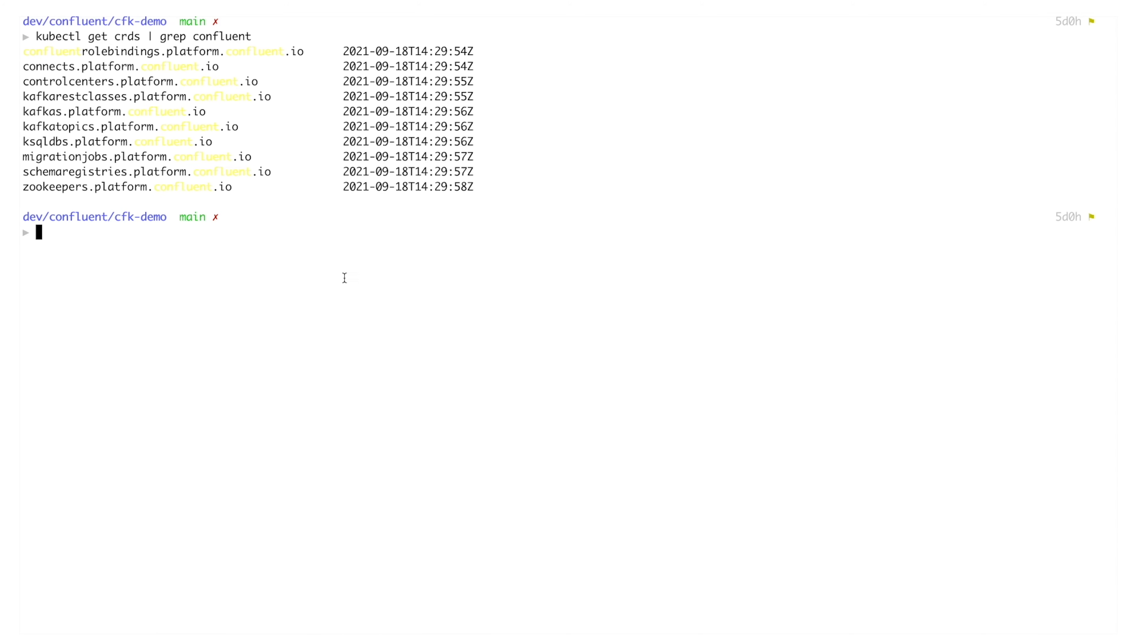
pyautogui.moveTo(67, 81)
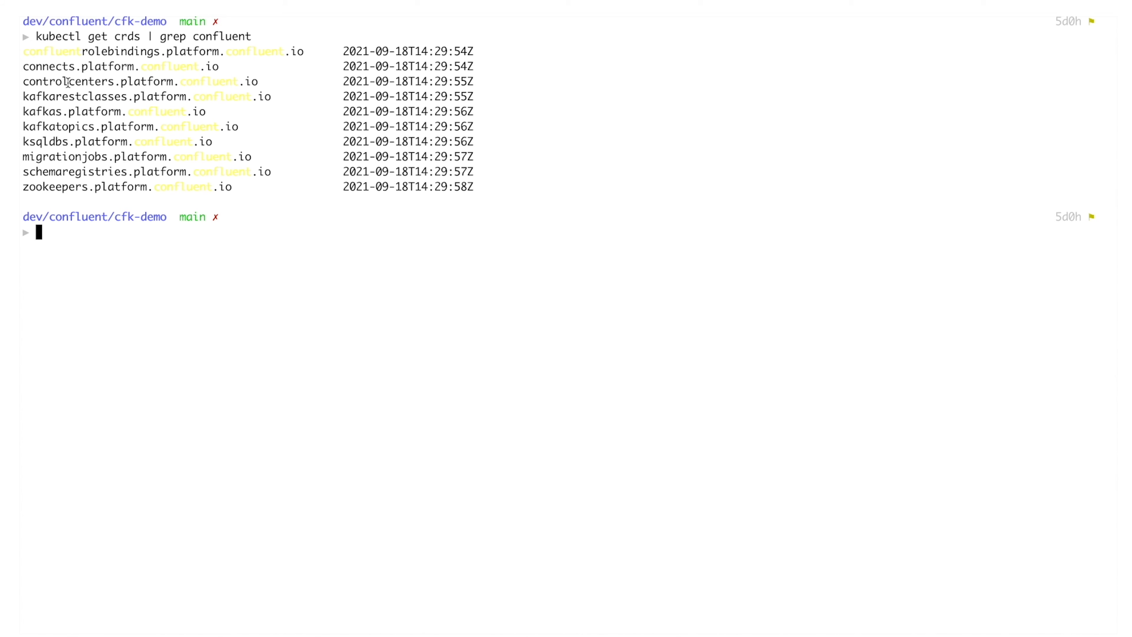
pyautogui.doubleClick(120, 66)
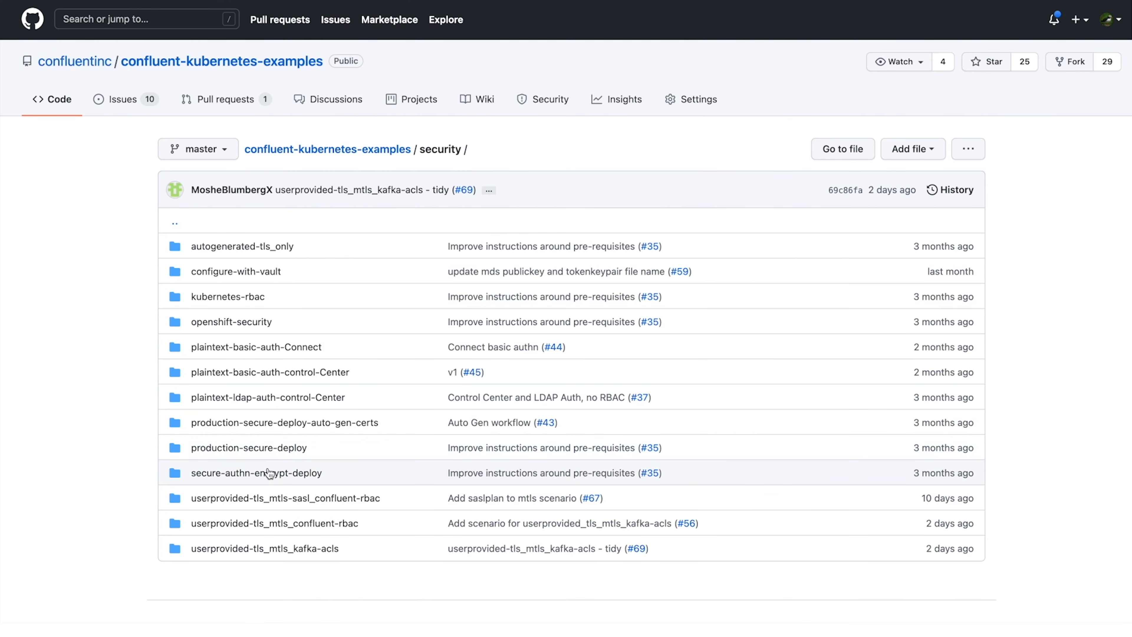
# Review the userprovided-tls_mtls-sasl_confluent-rbac README's TLS, mTLS, SASL/Plain and RBAC security setup.
pyautogui.click(285, 497)
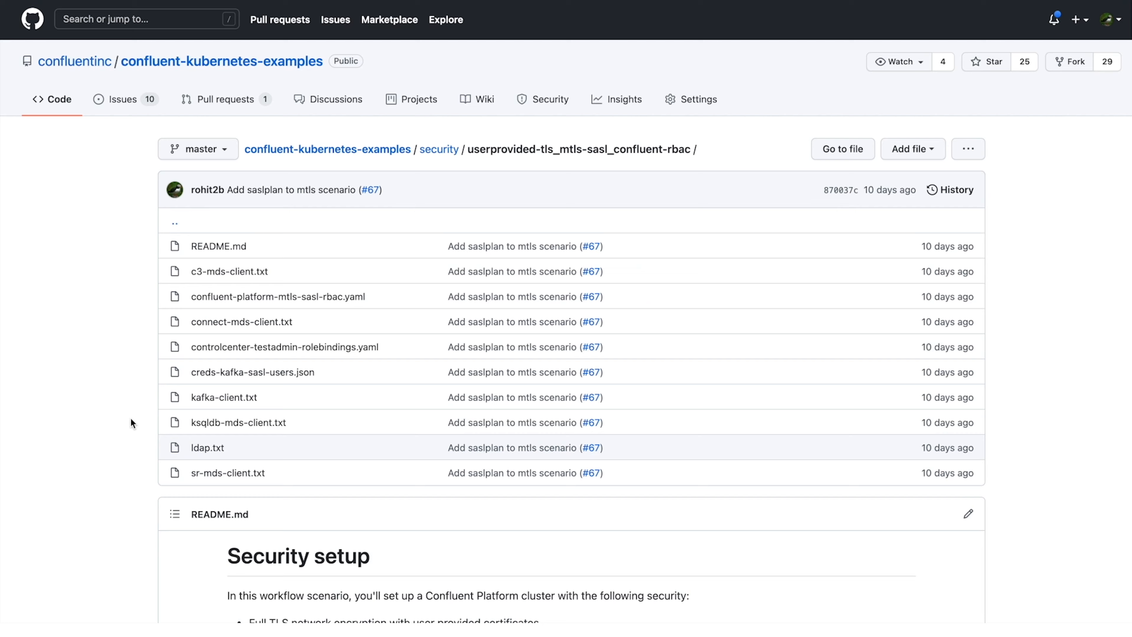
pyautogui.scroll(-3)
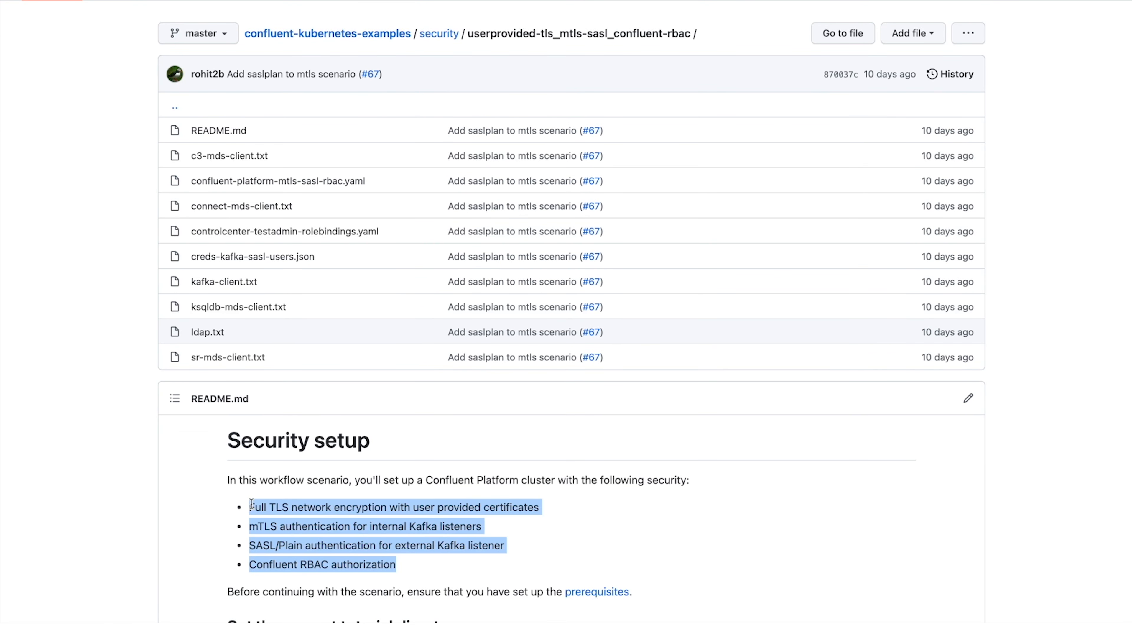
pyautogui.moveTo(205, 496)
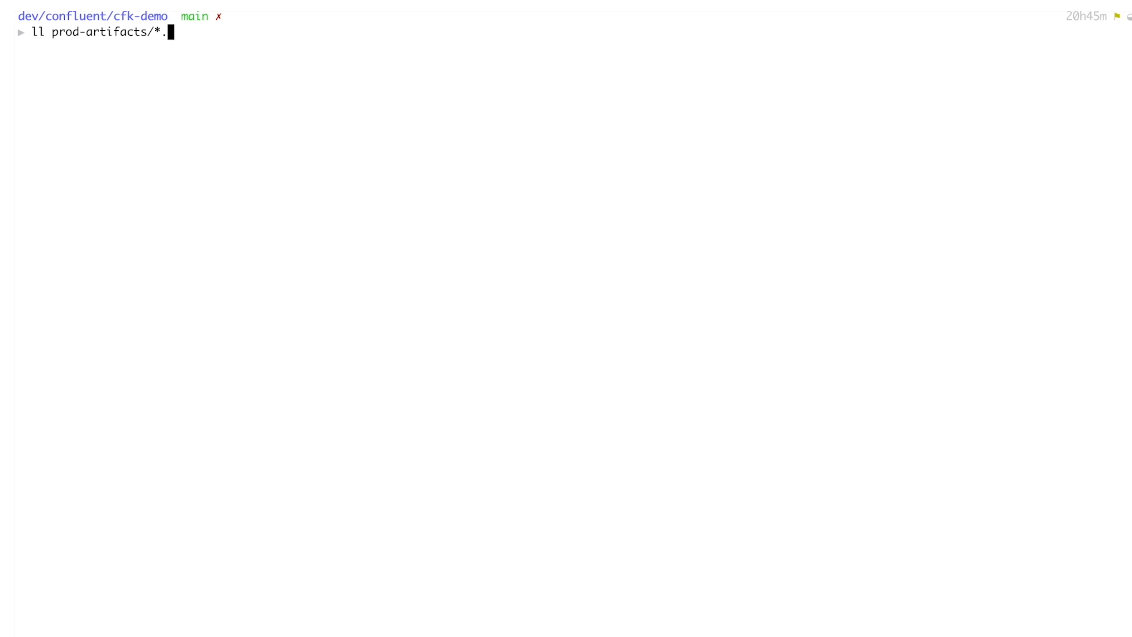
# Create the tls-kafka secret from the PEM files and apply confluent-platform-mtls-sasl-rbac.yaml.
pyautogui.press('Return')
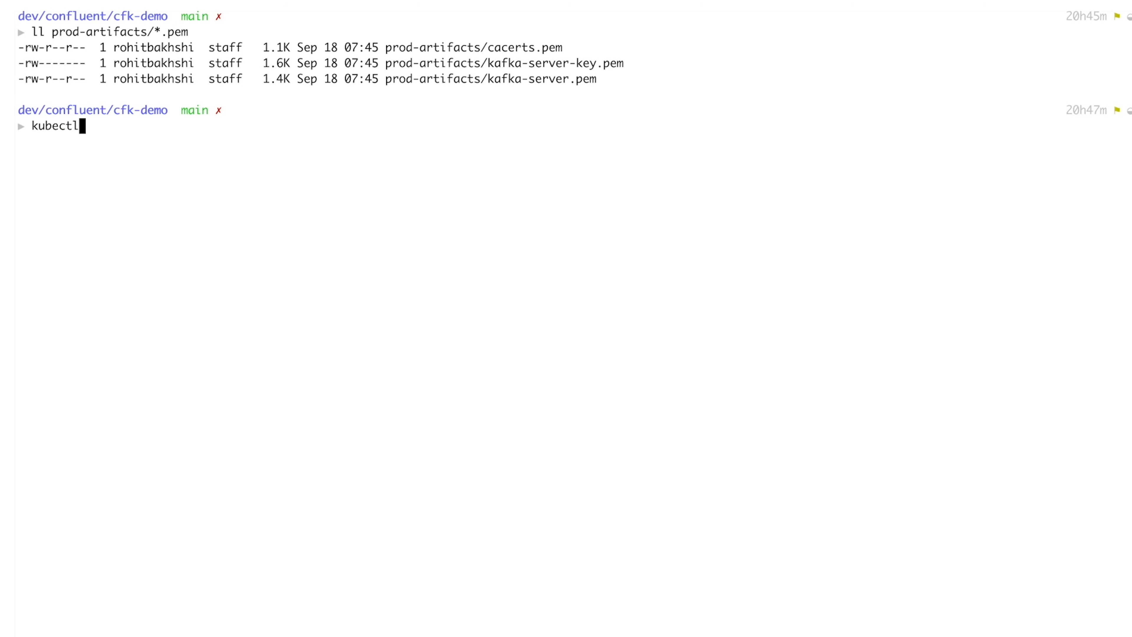
pyautogui.write('create secret generic tls-kafka \\')
pyautogui.write('-n confluent')
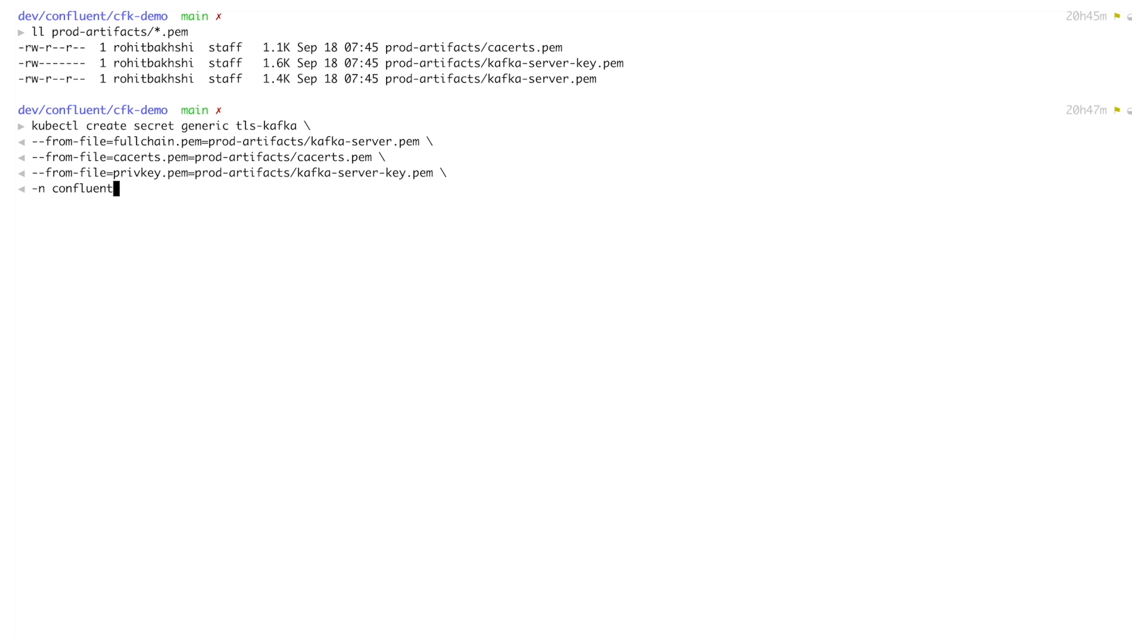
pyautogui.press('Return')
pyautogui.write('kubectl apply -f prod/confluent-platform-mtls-sasl-rbac.yaml')
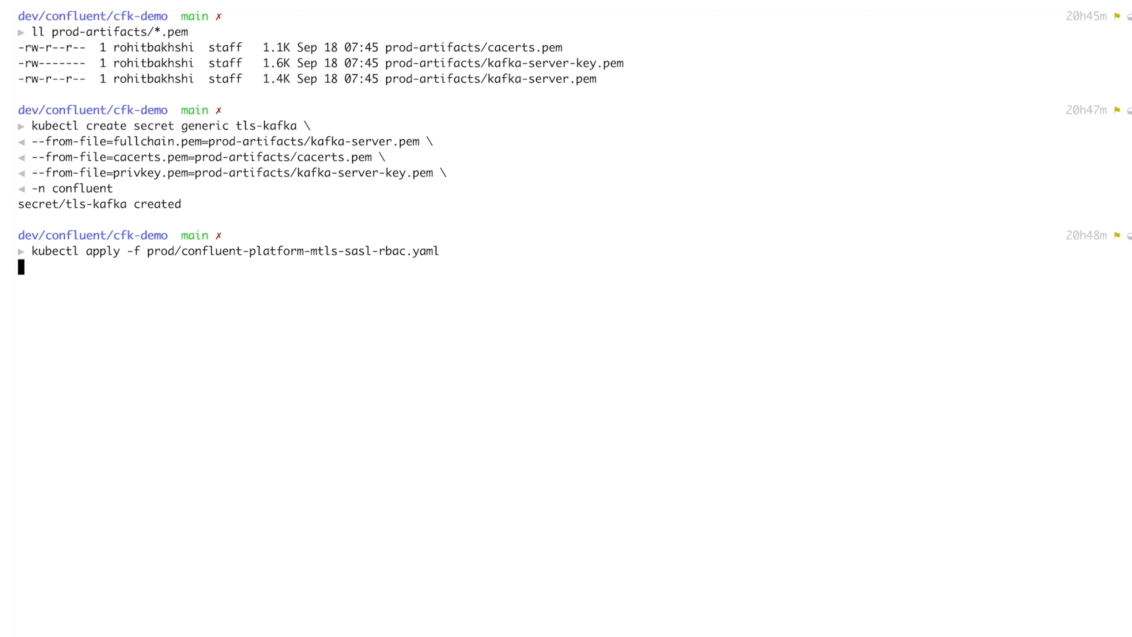
pyautogui.press('Return')
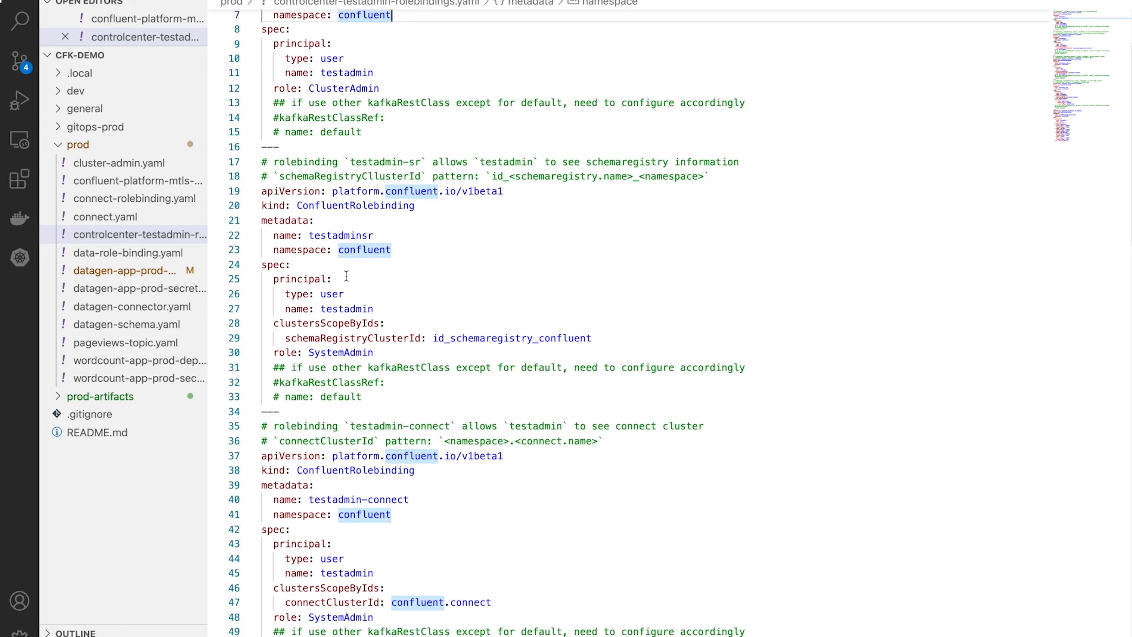
# Scroll through the rolebinding definitions in controlcenter-testadmin-rolebindings.yaml.
pyautogui.scroll(-3)
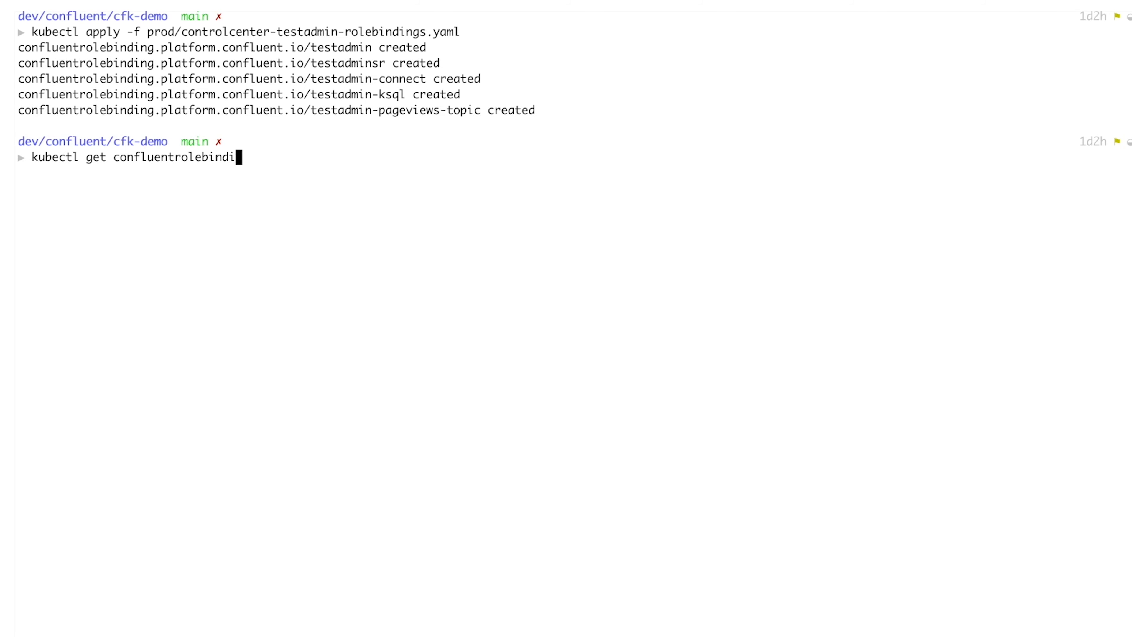
# List the Confluent rolebindings, launch the Control Center dashboard and begin the testadmin login.
pyautogui.press('Return')
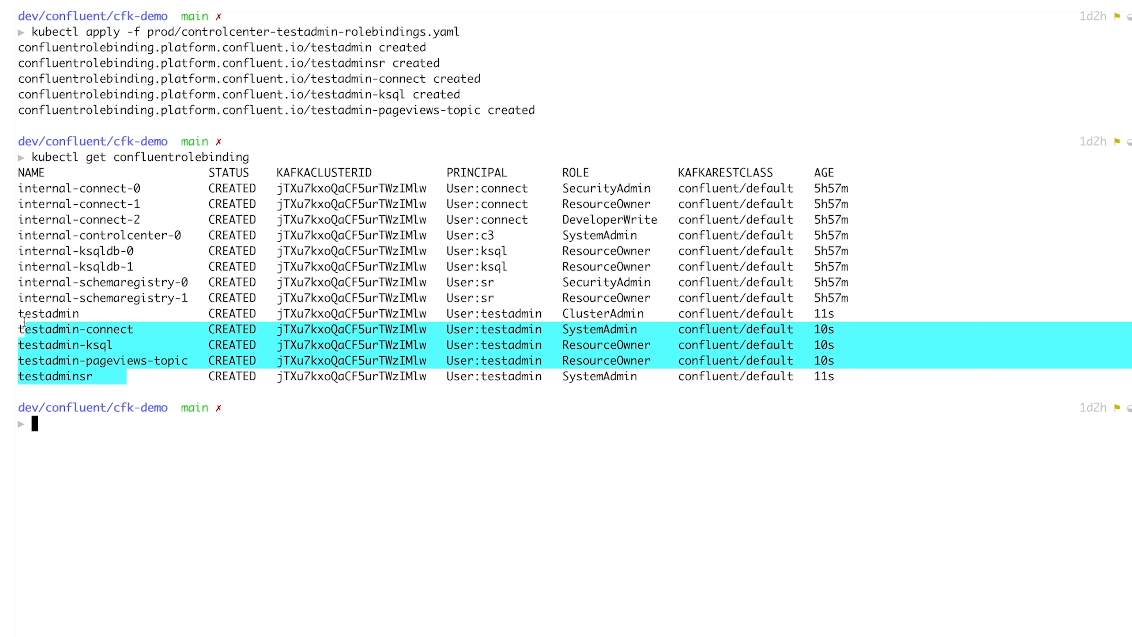
pyautogui.write('kubectl confluent dashboard controlc')
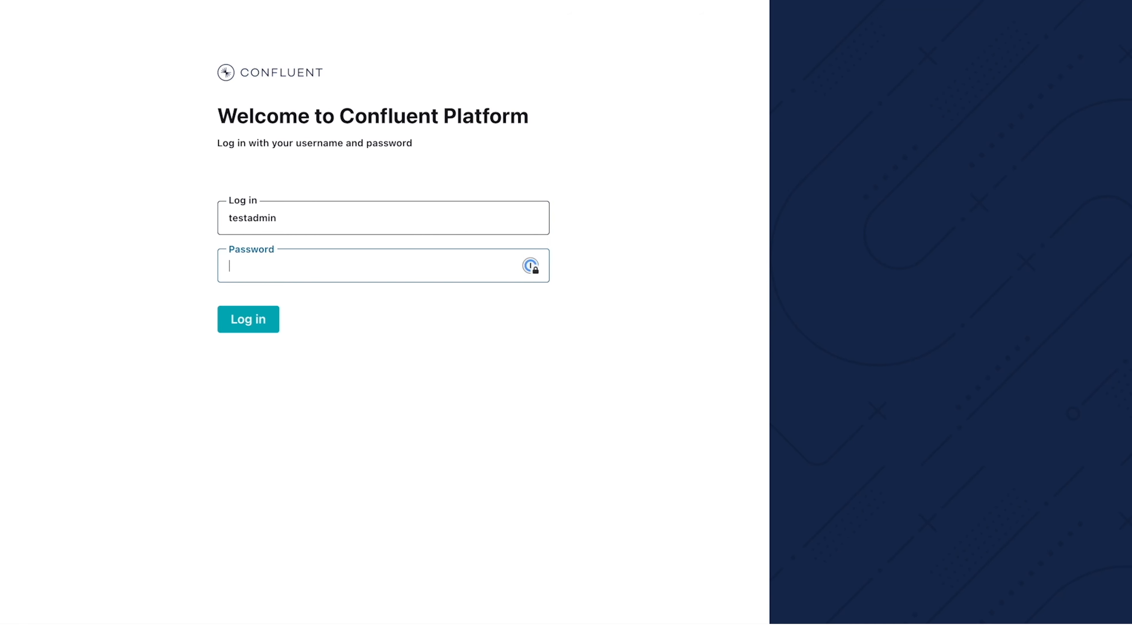
pyautogui.click(248, 318)
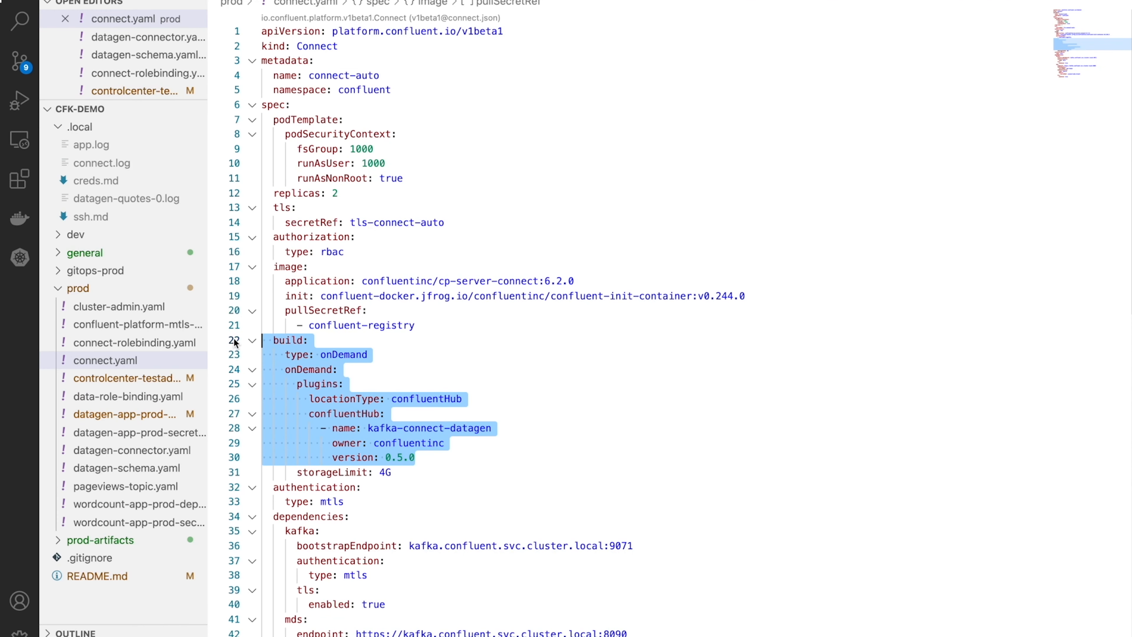
pyautogui.moveTo(526, 423)
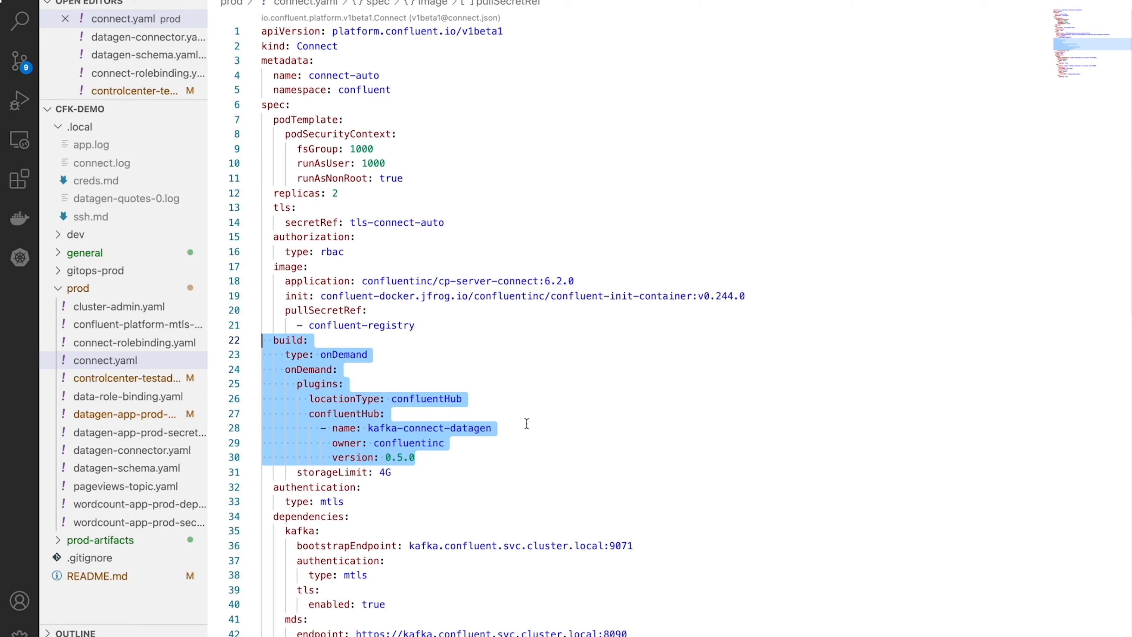
pyautogui.moveTo(521, 171)
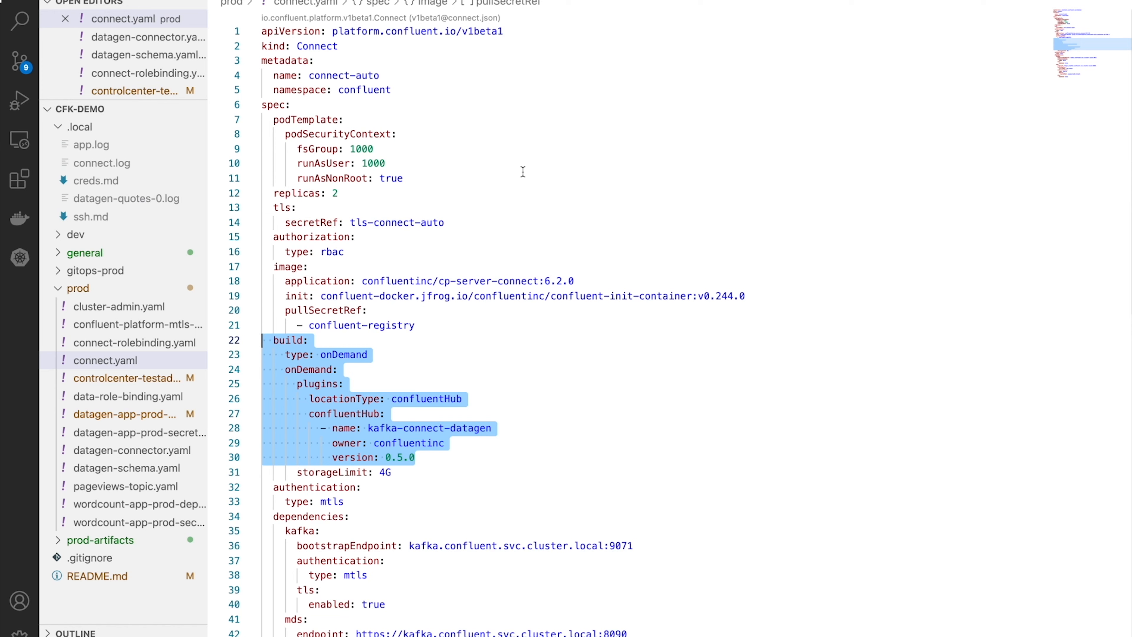
pyautogui.moveTo(490, 152)
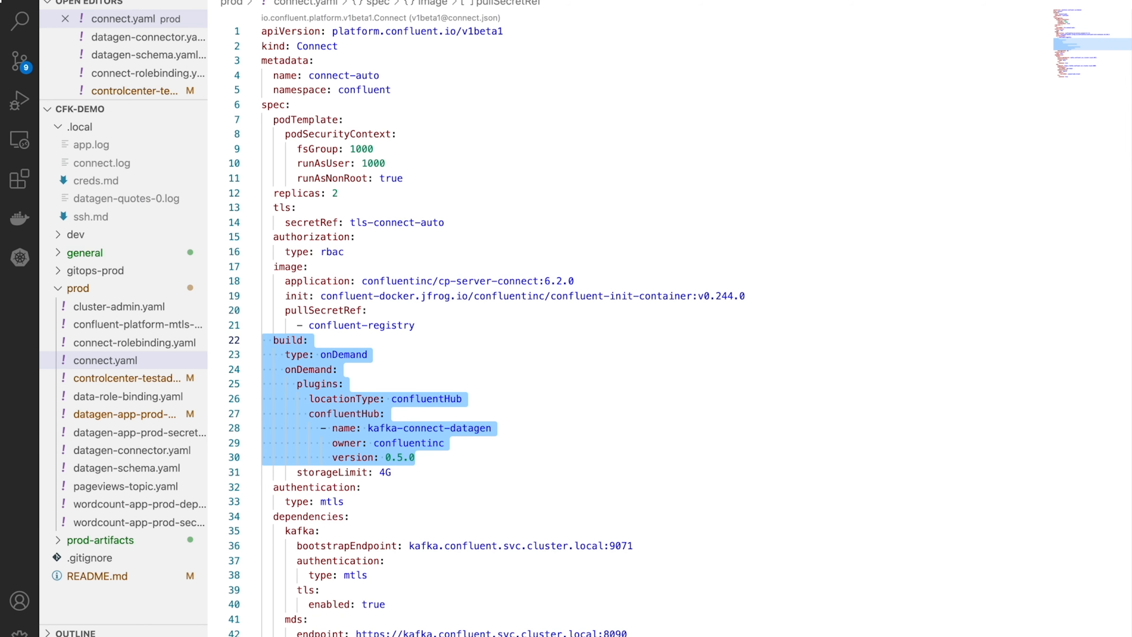
# Review datagen-connector.yaml's connector class and configs for the ratings topic.
pyautogui.click(147, 36)
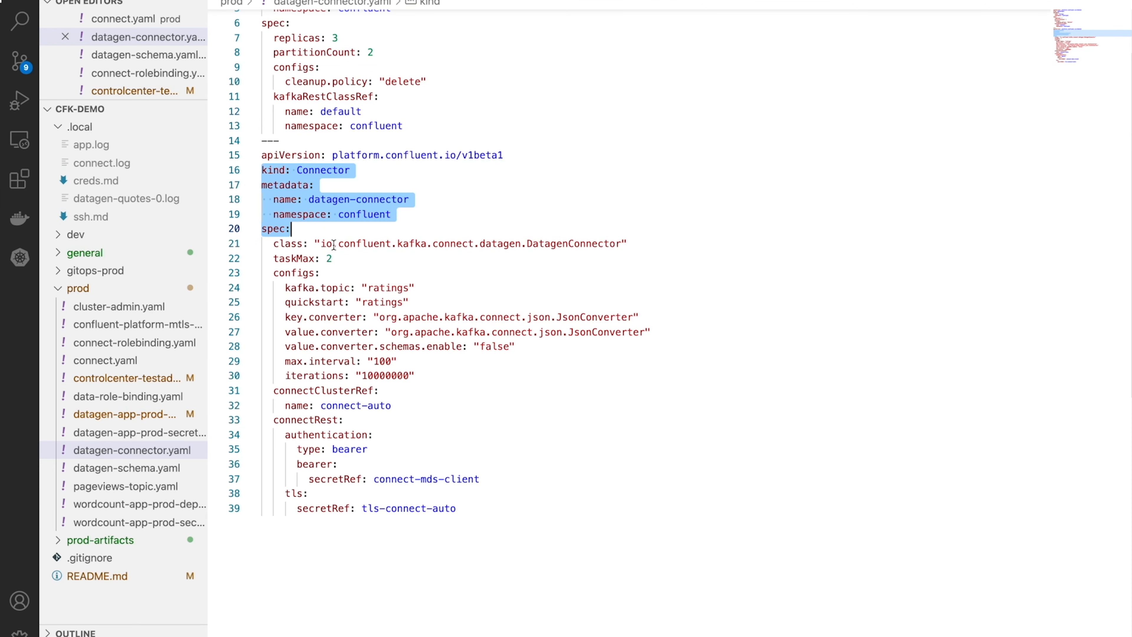
pyautogui.click(436, 376)
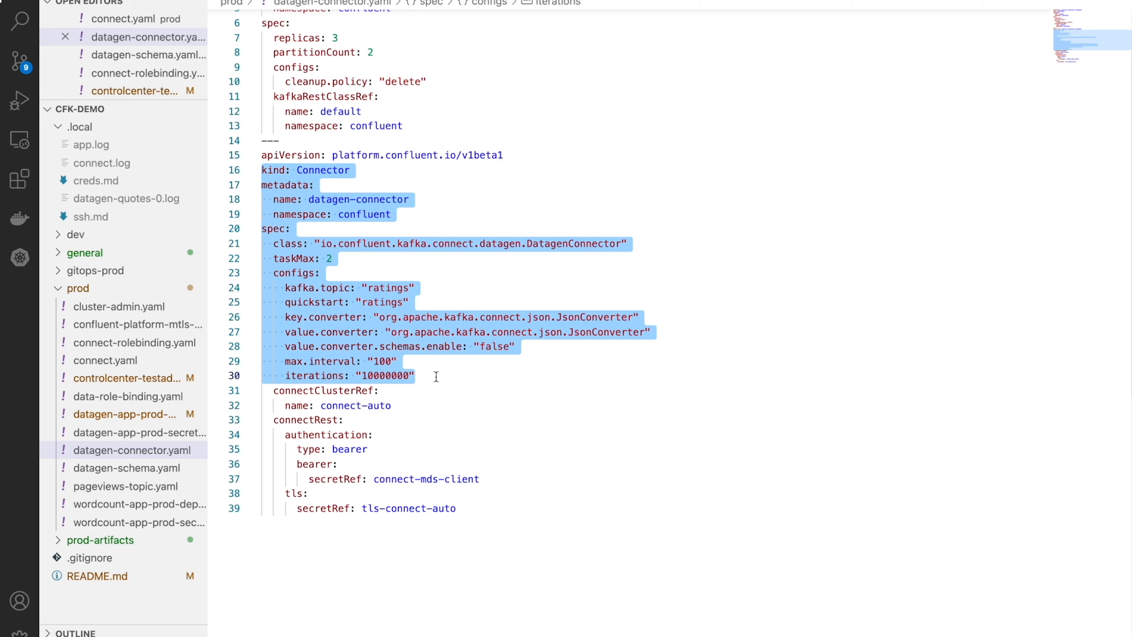
pyautogui.scroll(3)
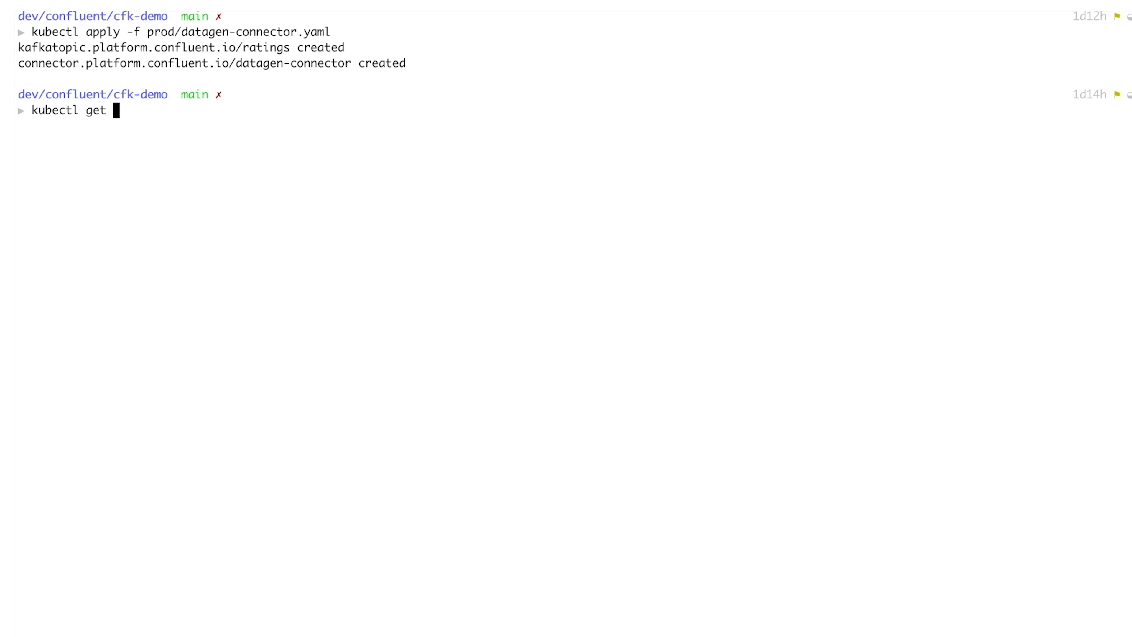
# List the connectors, then describe datagen-connector to confirm its running state.
pyautogui.write('conne')
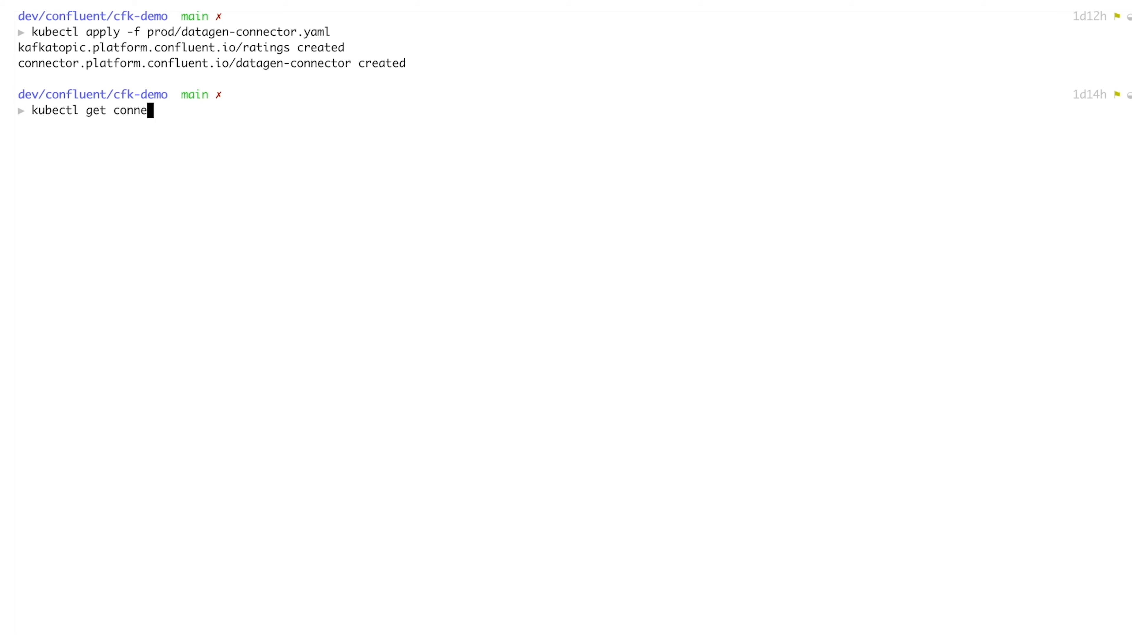
pyautogui.press('Return')
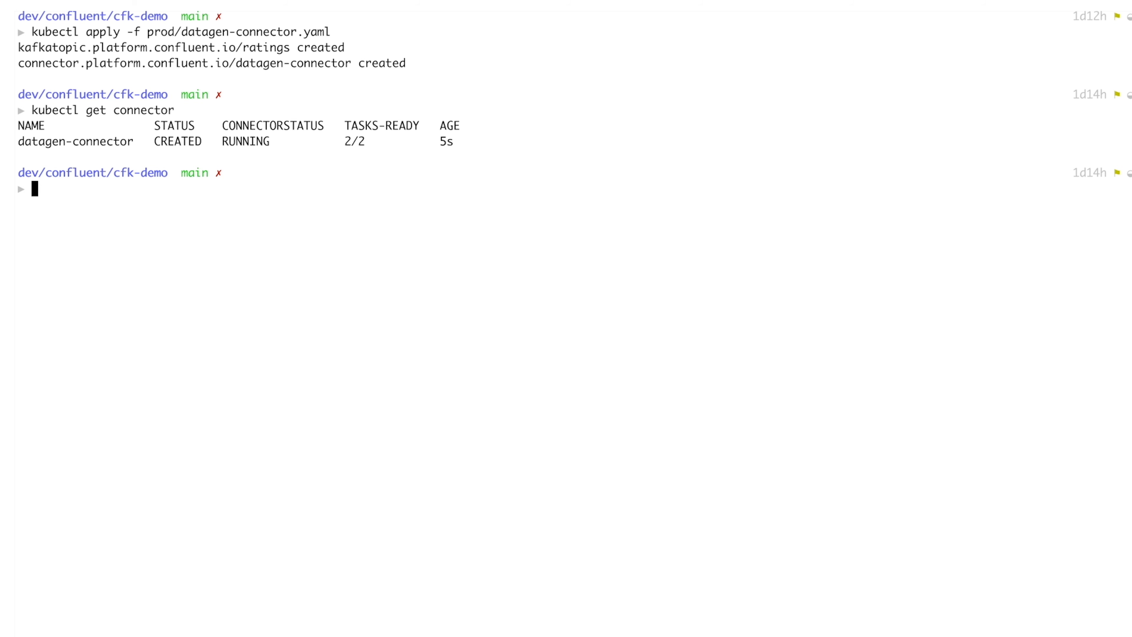
pyautogui.write('kubectl desc')
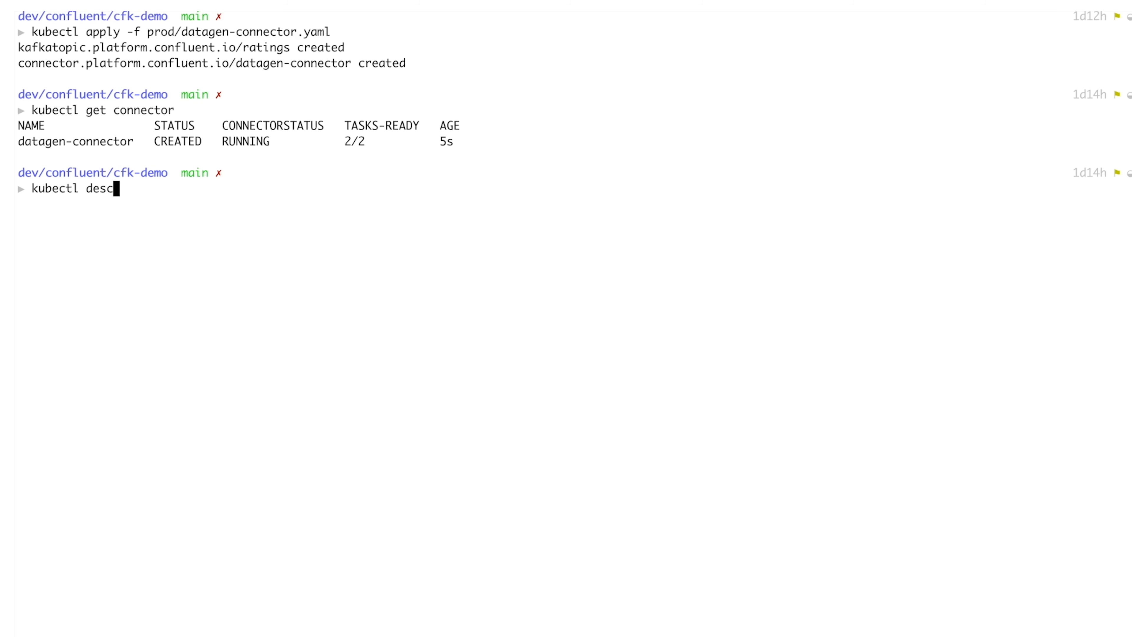
pyautogui.write('ribe conneco')
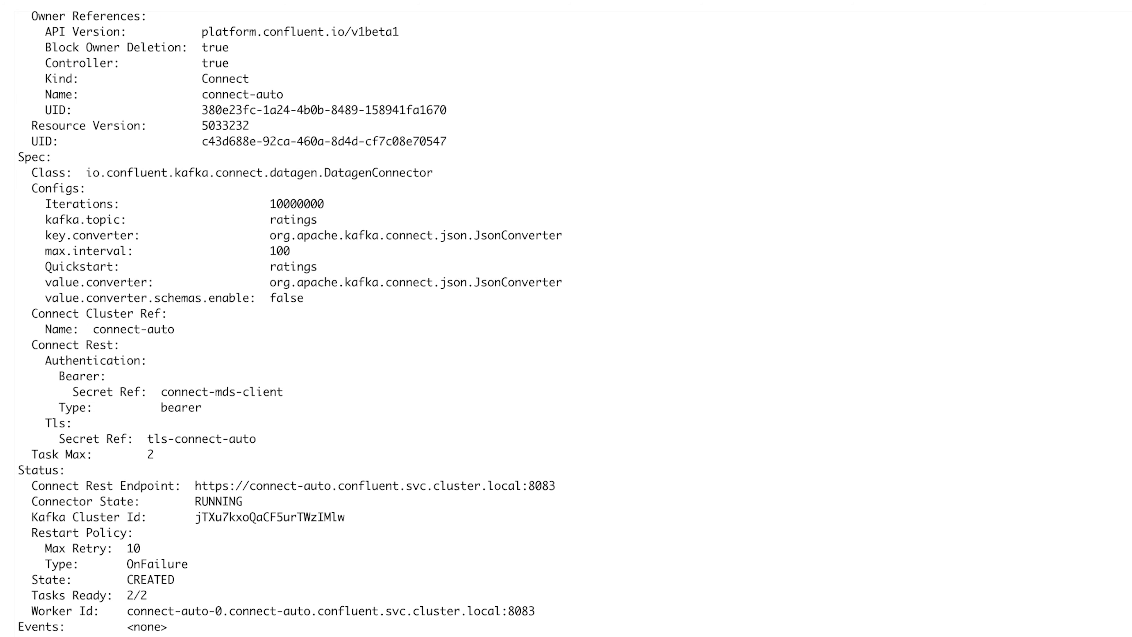
pyautogui.moveTo(177, 455)
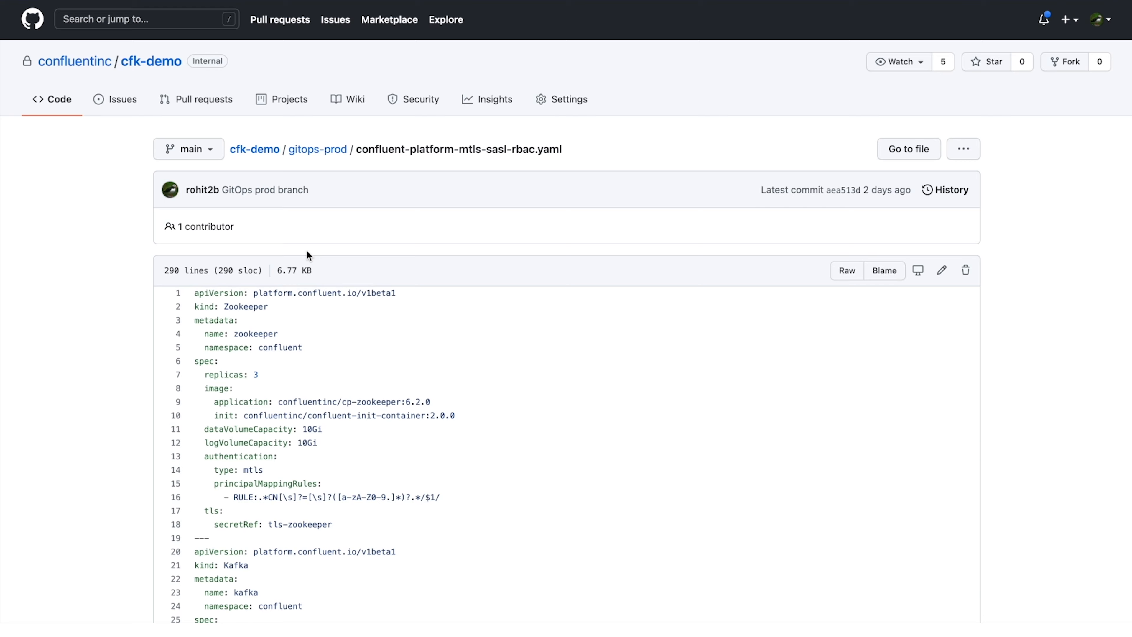
# Propose the Scale up Kafka replica change on a new branch for review.
pyautogui.scroll(-3)
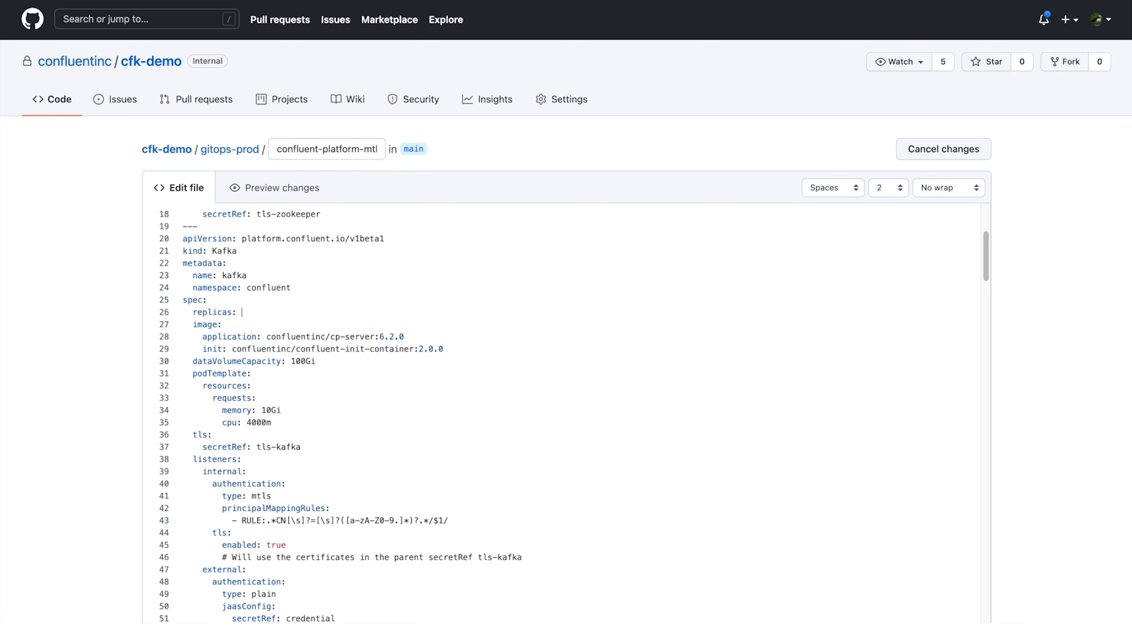
pyautogui.scroll(-3)
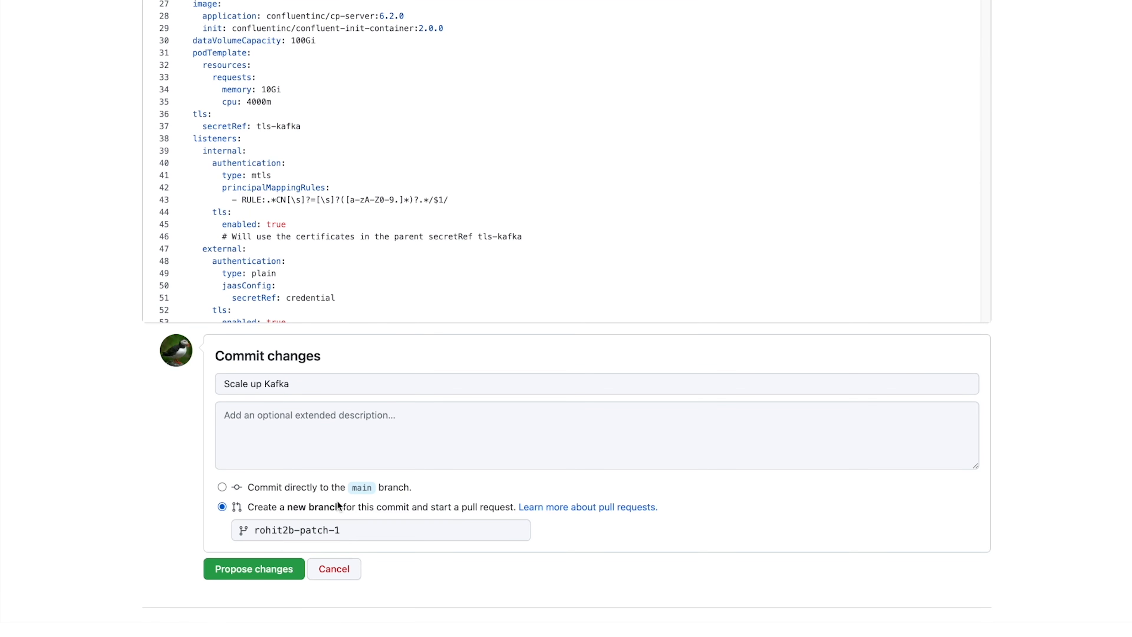
pyautogui.click(253, 569)
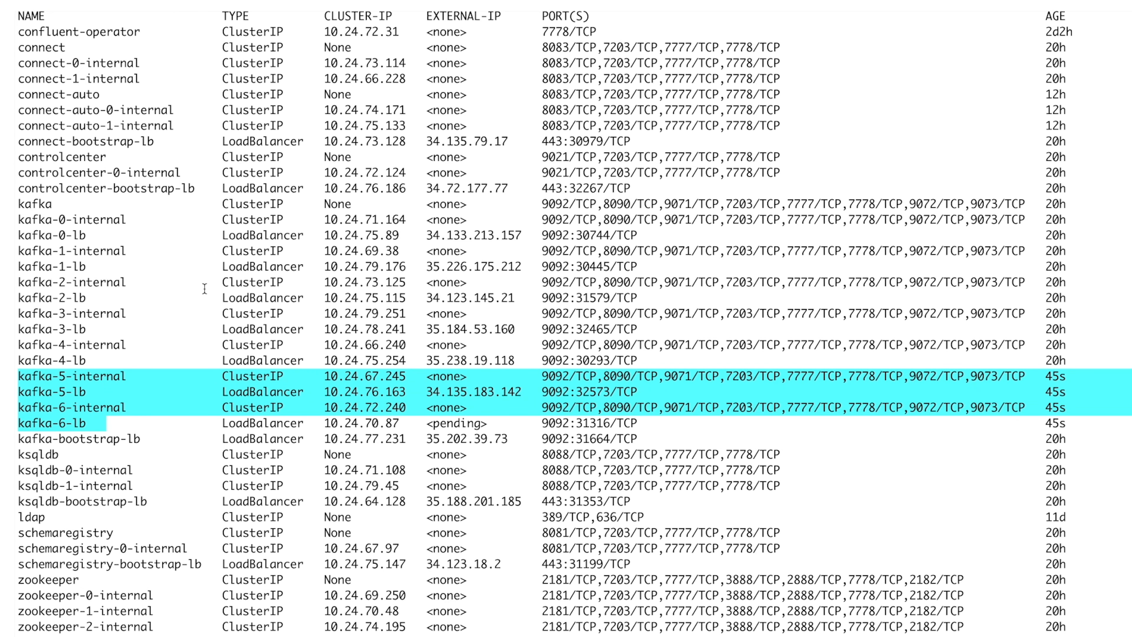
# List the persistent volume claims for kafka-5 and kafka-6 and start a watch on the resources.
pyautogui.write('kubectl get p')
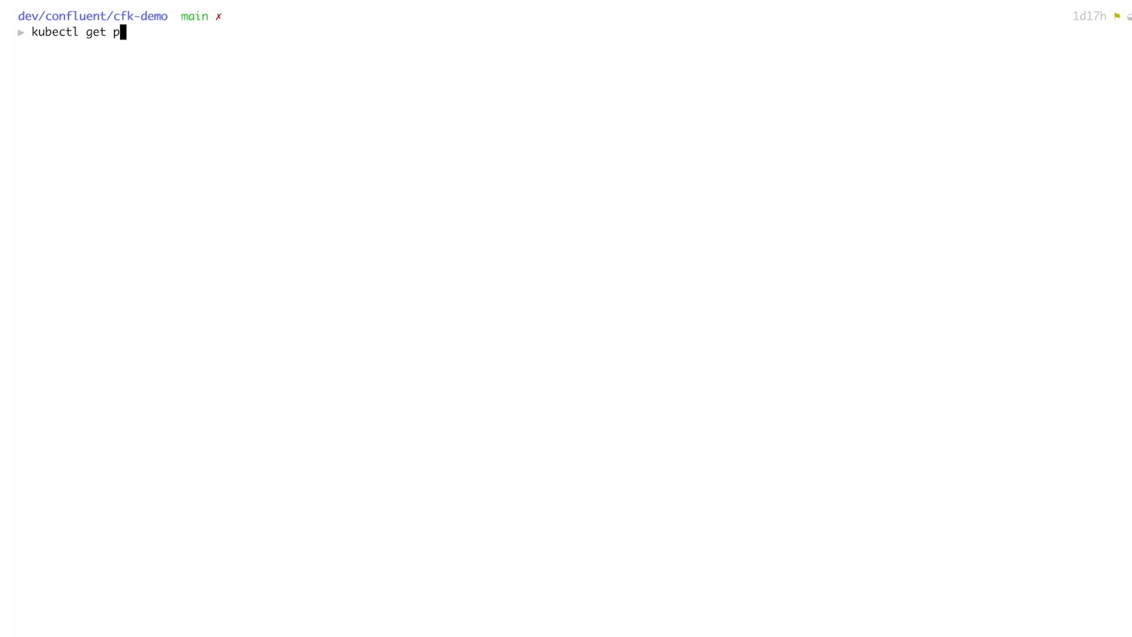
pyautogui.press('Return')
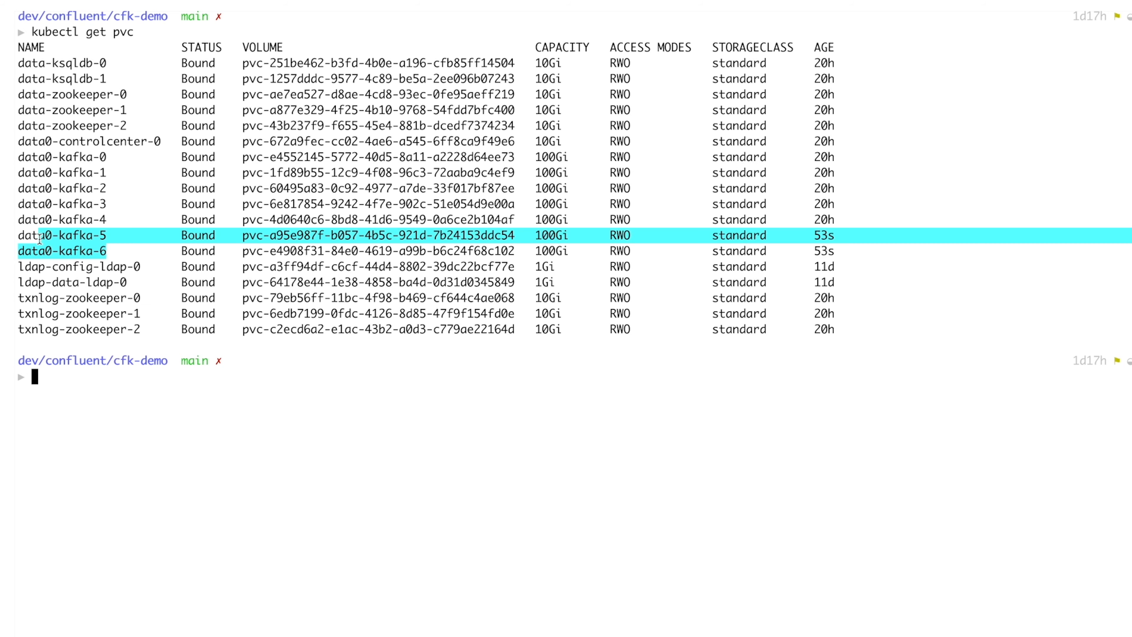
pyautogui.write('watch kubectl get')
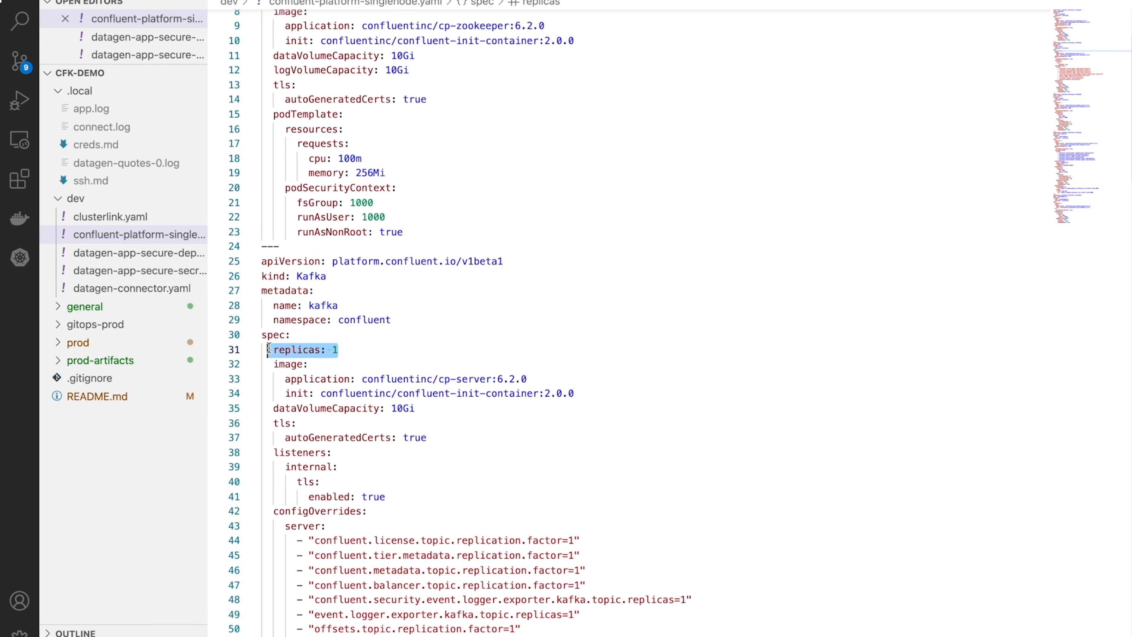
pyautogui.scroll(-3)
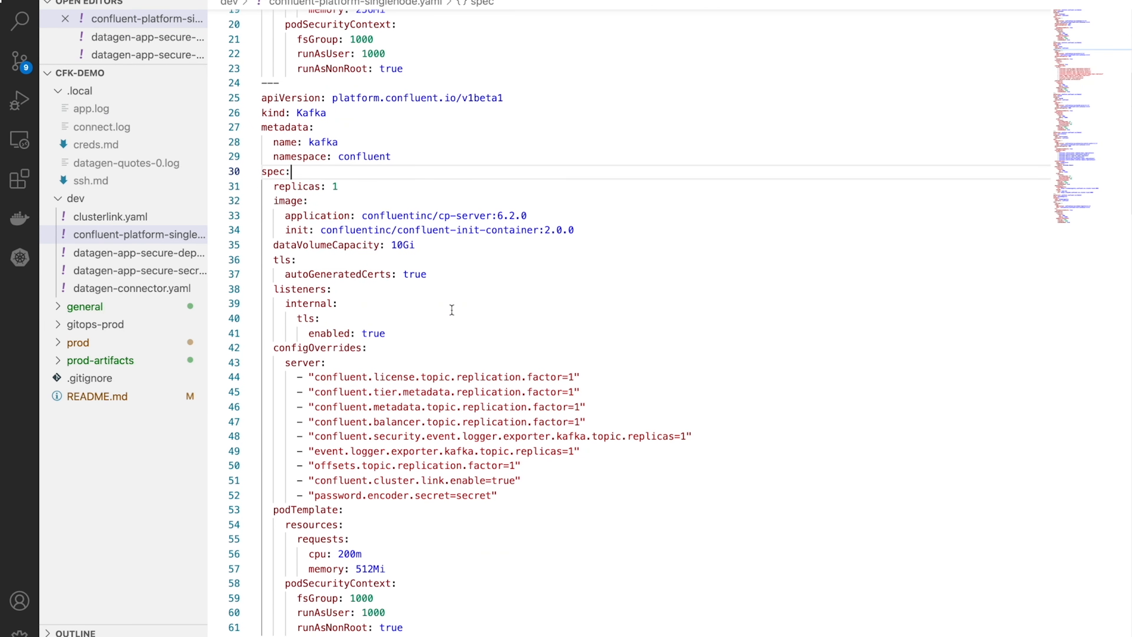
pyautogui.scroll(-3)
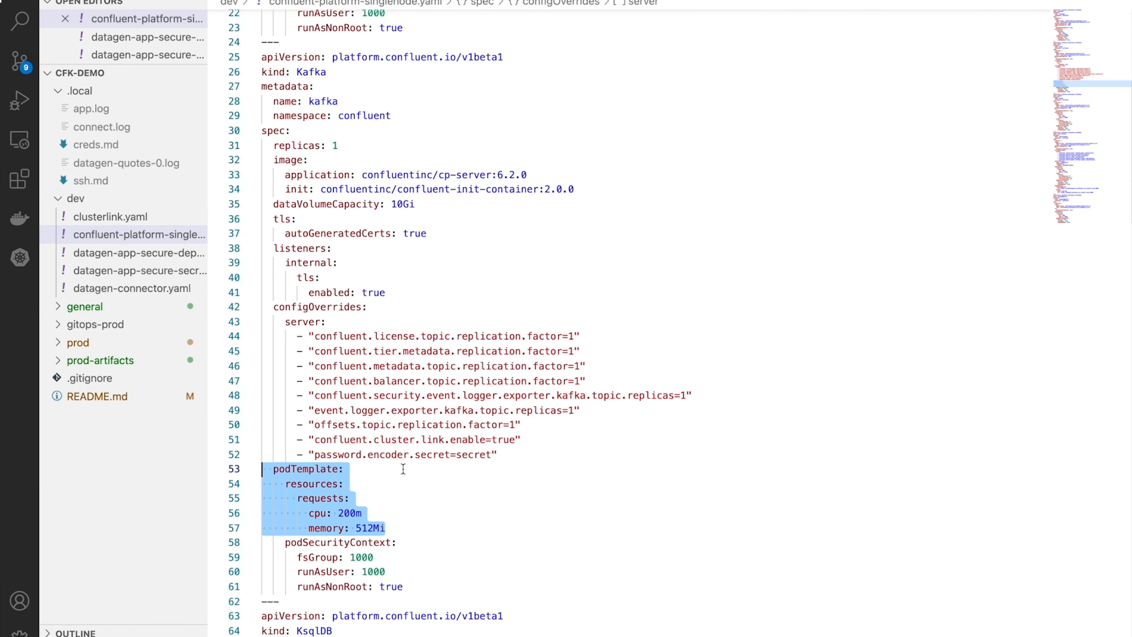
pyautogui.scroll(-3)
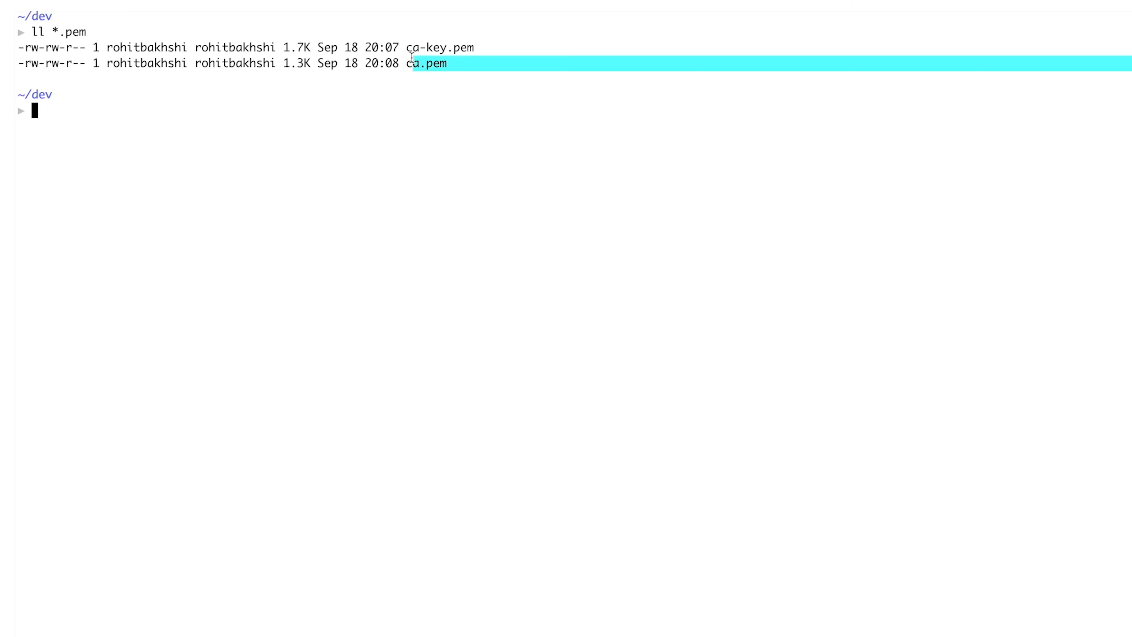
# Create the ca-pair-sslcerts TLS secret from ca.pem and ca-key.pem.
pyautogui.write('kubectl create secret tls ca-pair-')
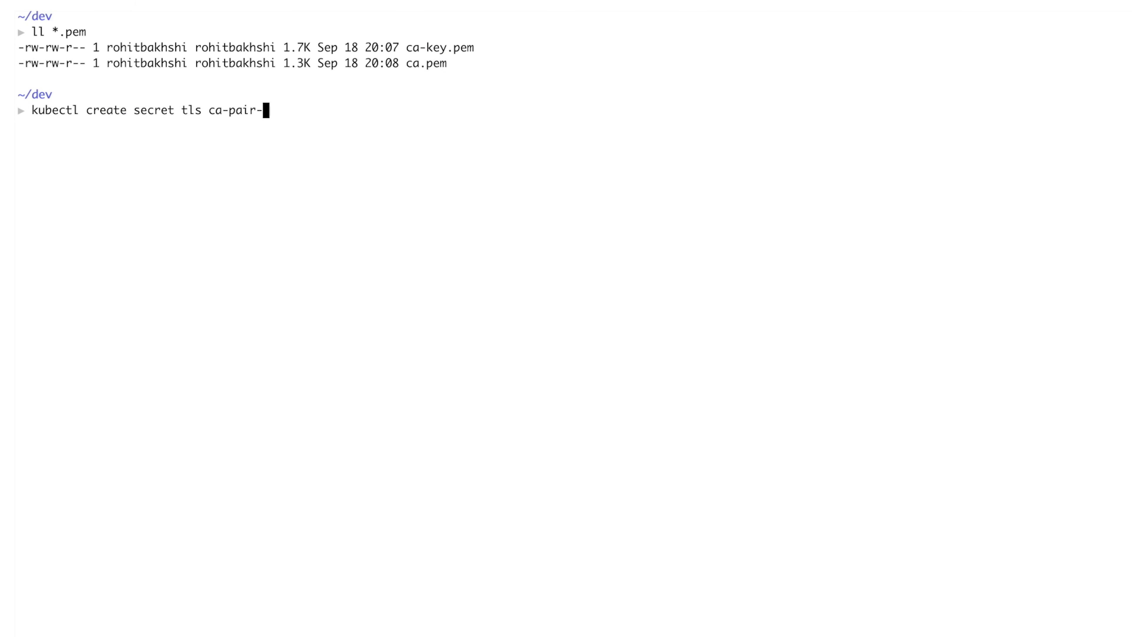
pyautogui.write('sslcerts --cert=ca.pem --key=ca-key')
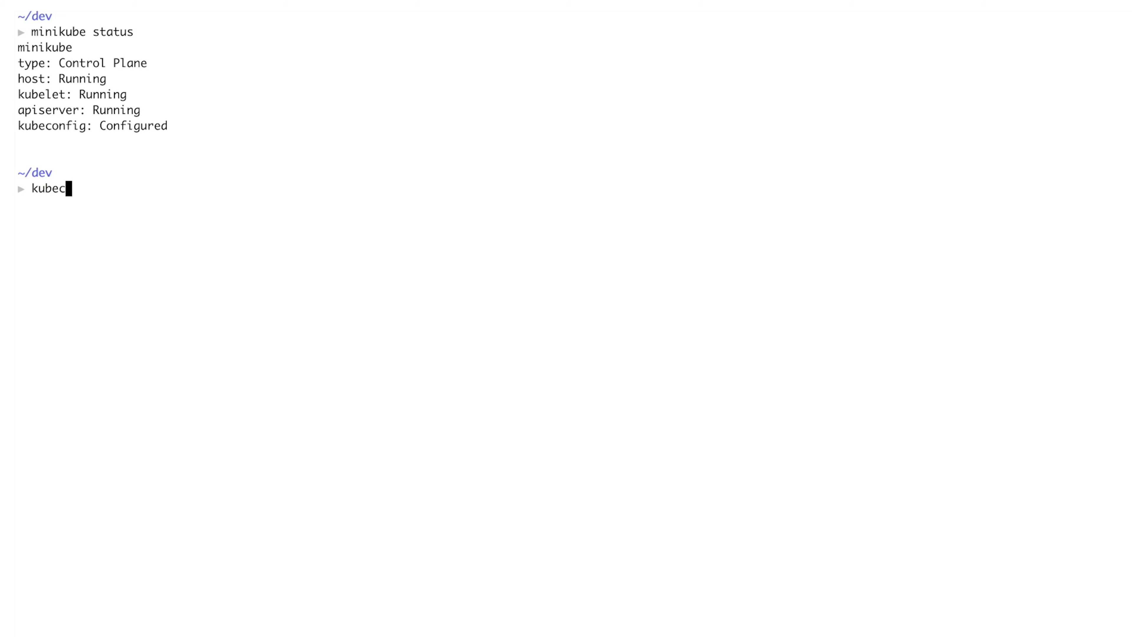
# Apply confluent-platform-singlenode.yaml on minikube and list Kafka's listeners.
pyautogui.write('tl apply -f confluent-platform-singlenode.yaml')
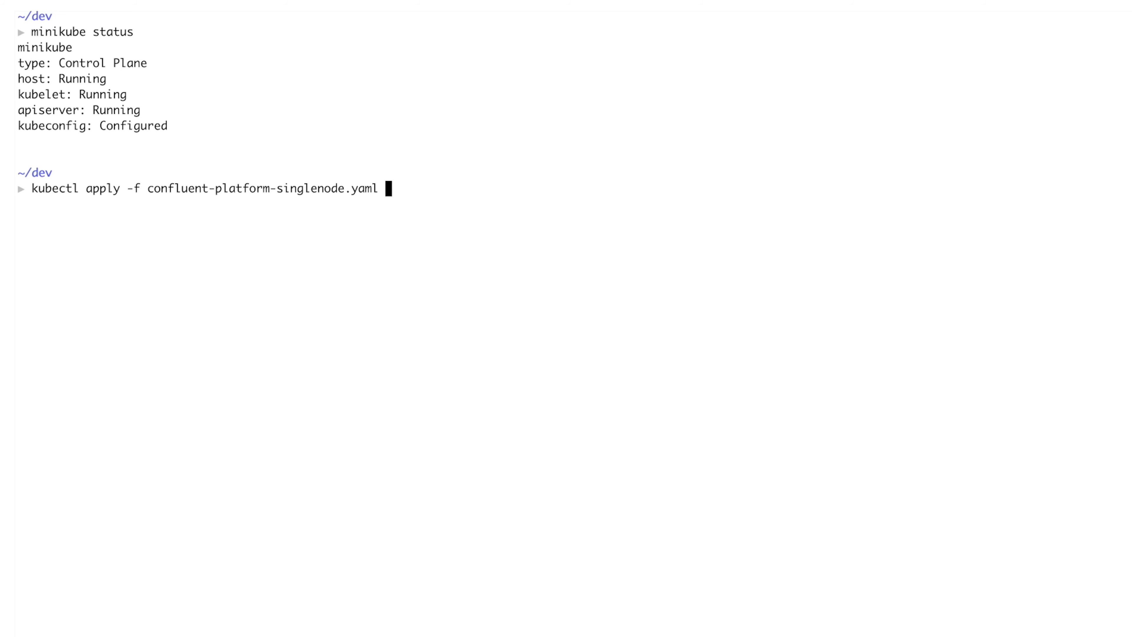
pyautogui.press('Return')
pyautogui.write('kubectl describe')
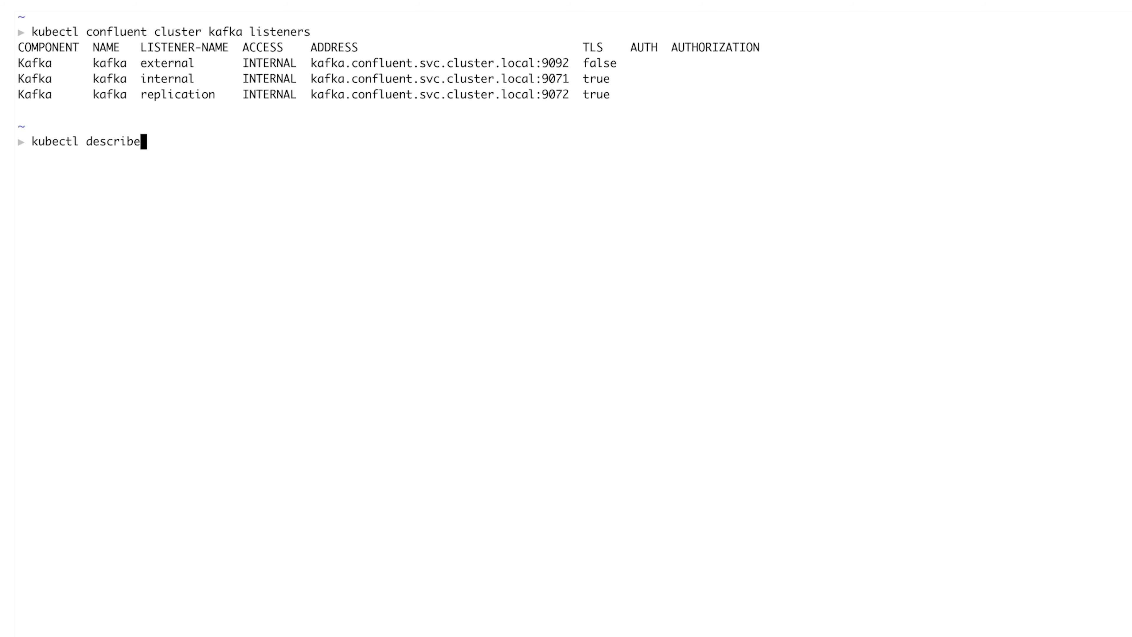
pyautogui.press('Return')
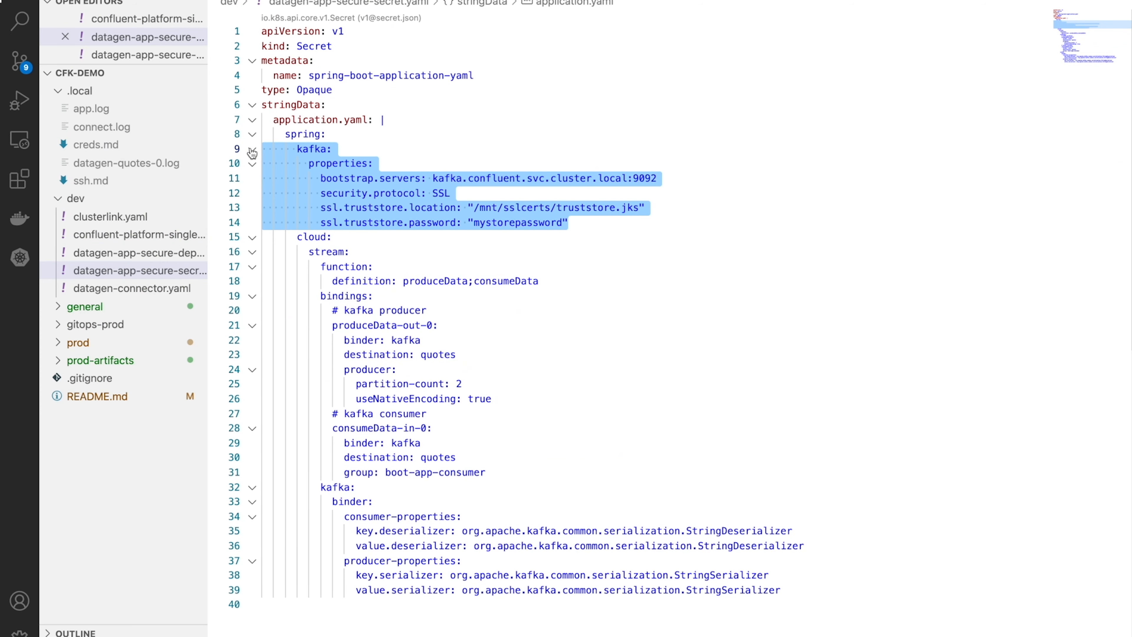
# Review the datagen app deployment yaml and apply dev/datagen-app/ manifests with kubectl.
pyautogui.click(139, 253)
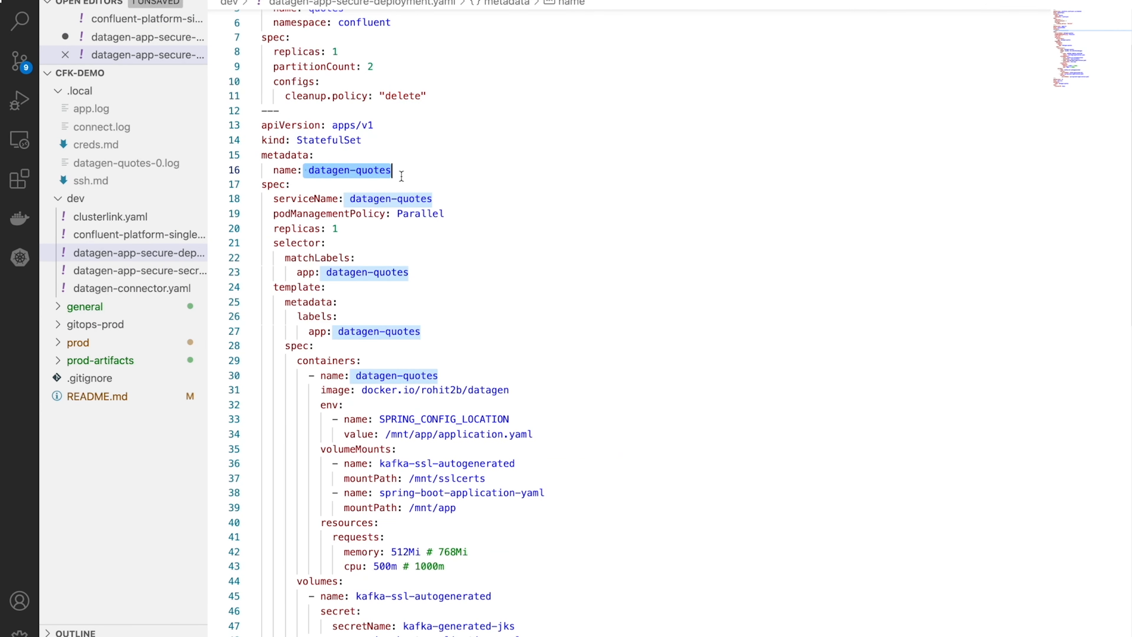
pyautogui.scroll(3)
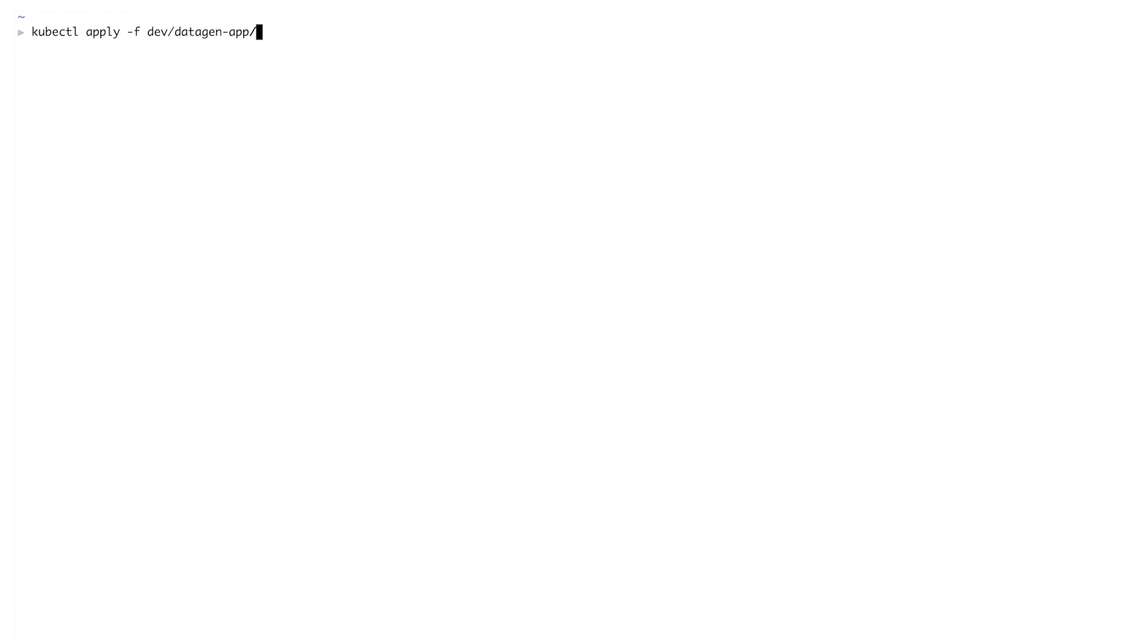
pyautogui.press('Return')
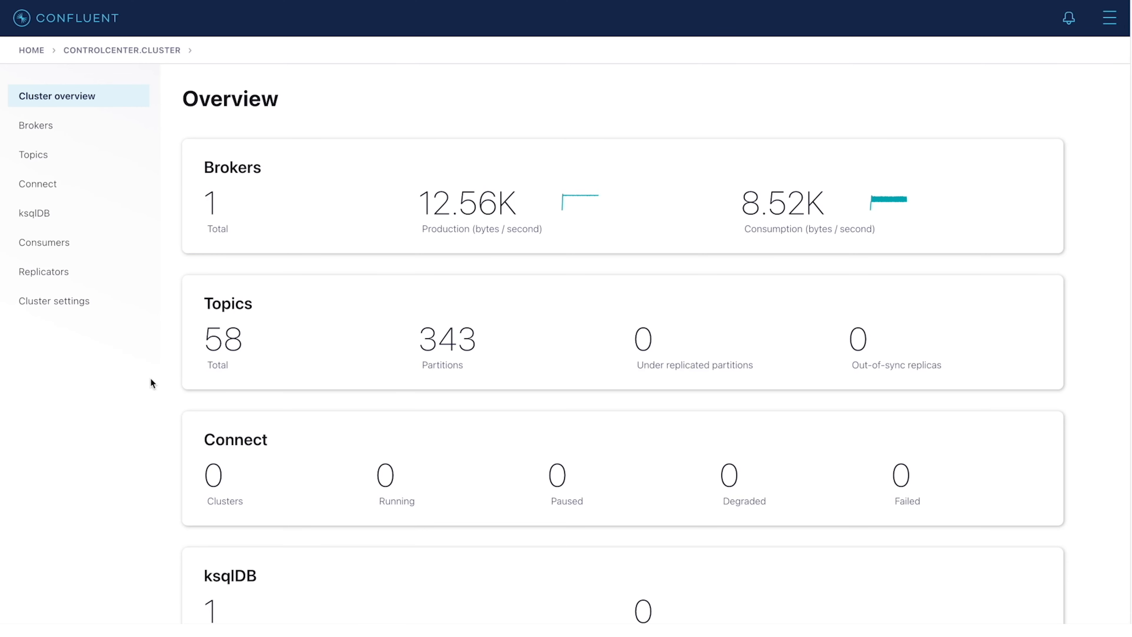
pyautogui.moveTo(73, 203)
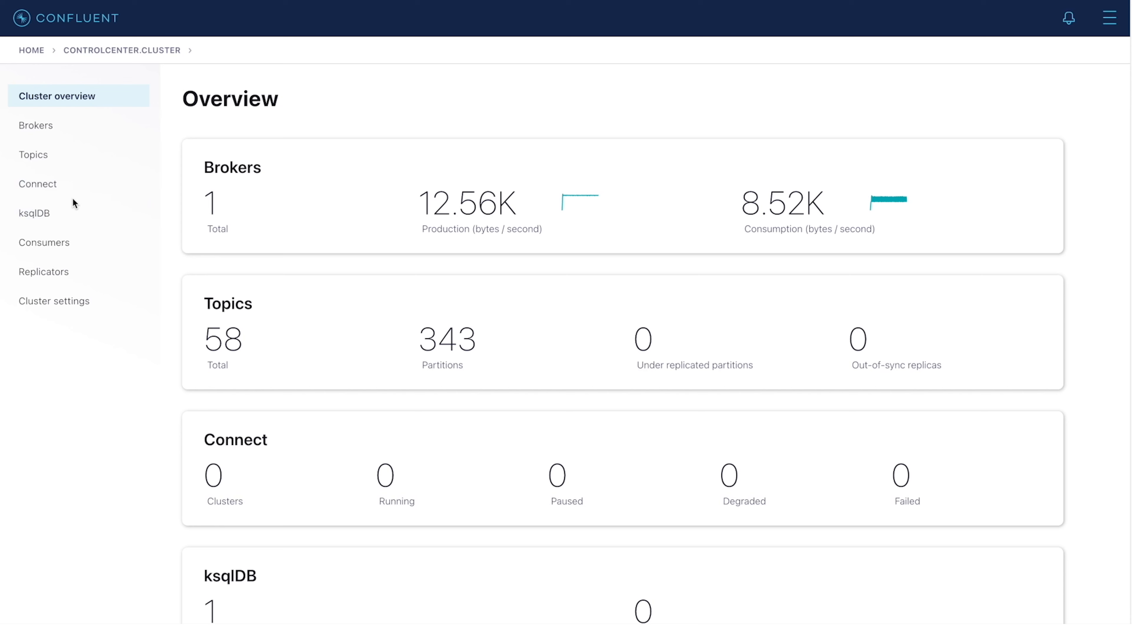
# View the quotes topic's incoming messages from the Topics list.
pyautogui.click(33, 154)
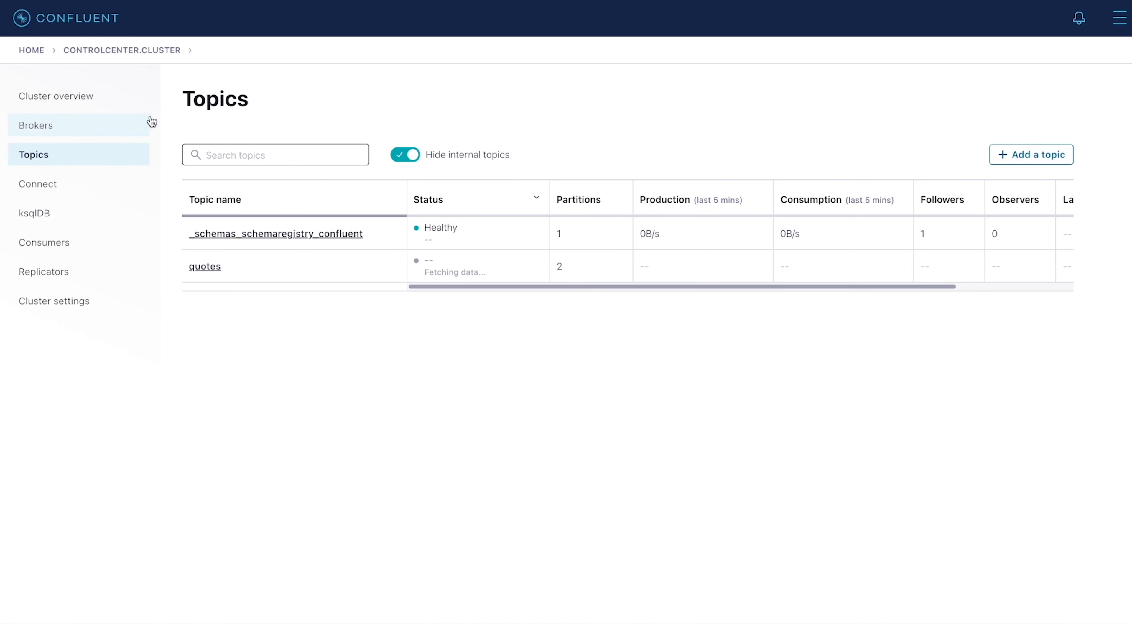
pyautogui.click(204, 266)
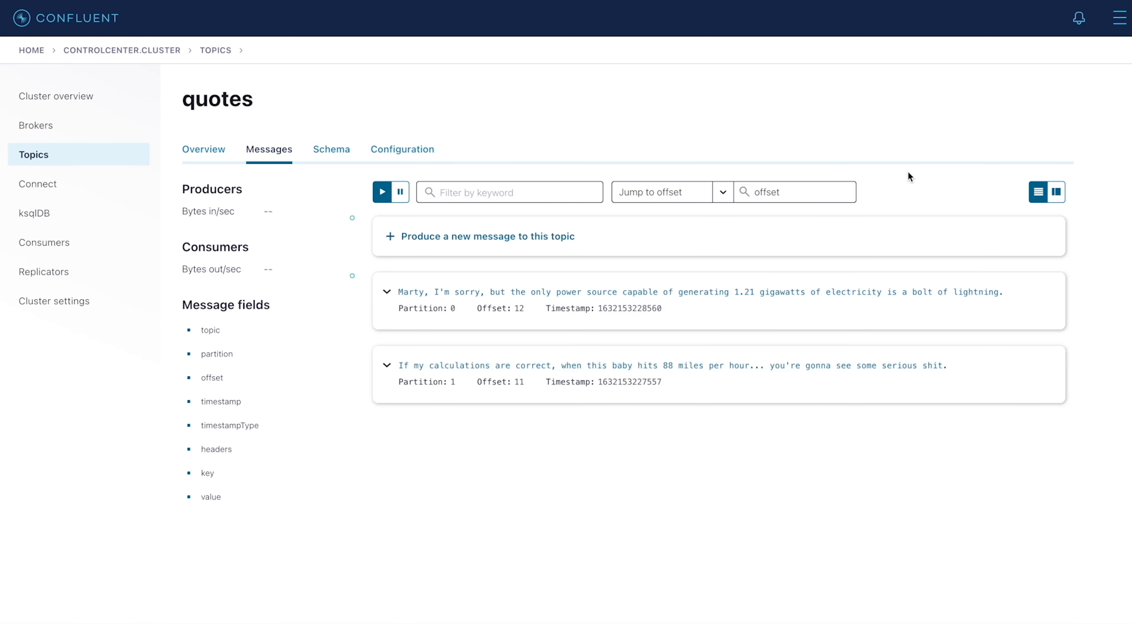
pyautogui.click(382, 191)
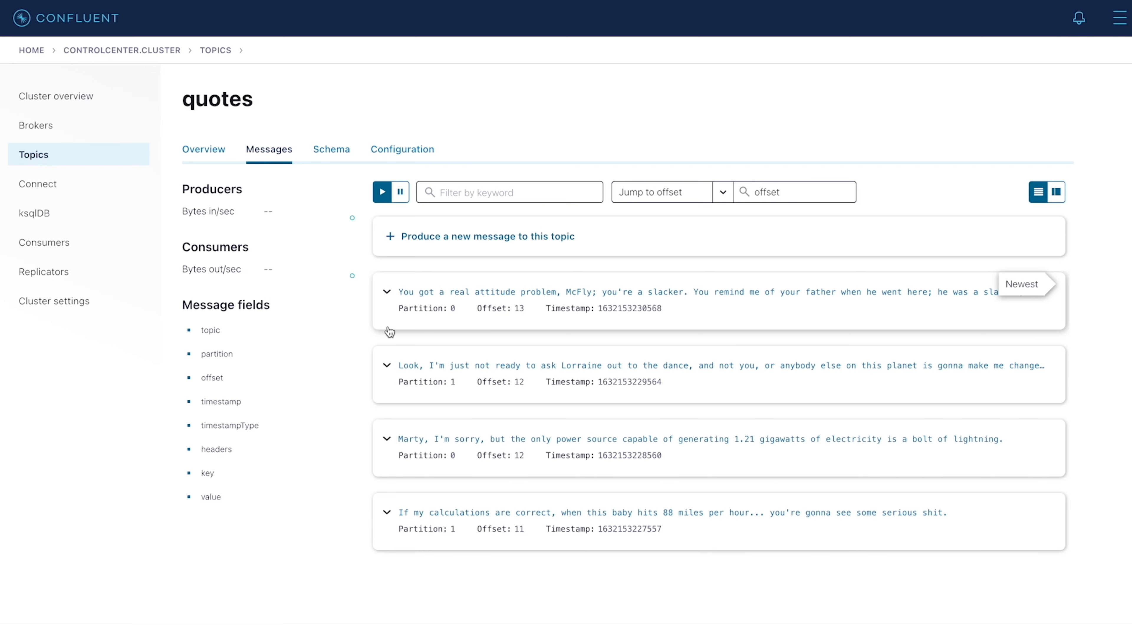